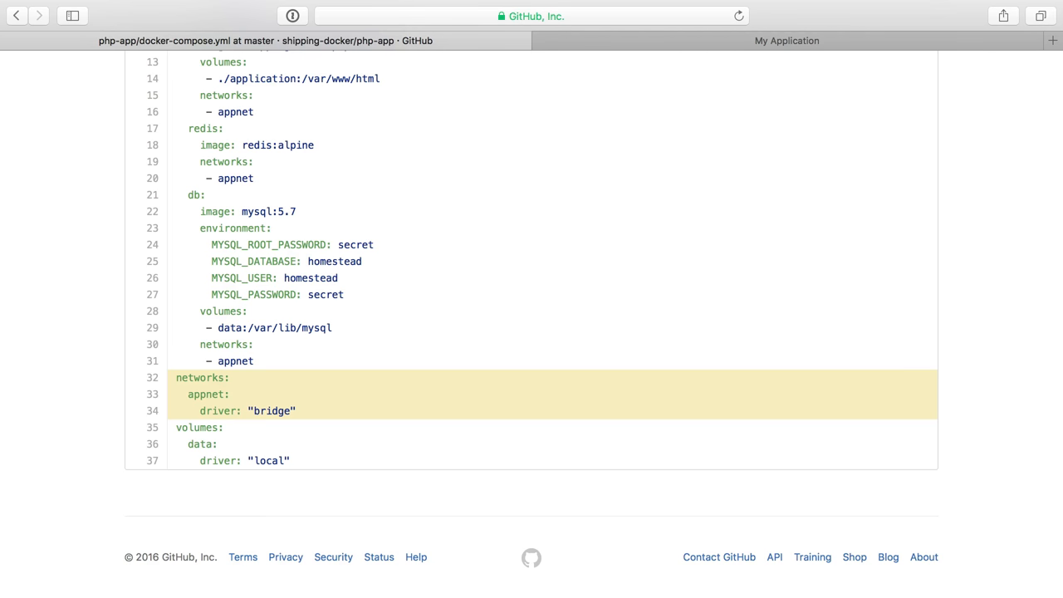
mouse_move(246, 431)
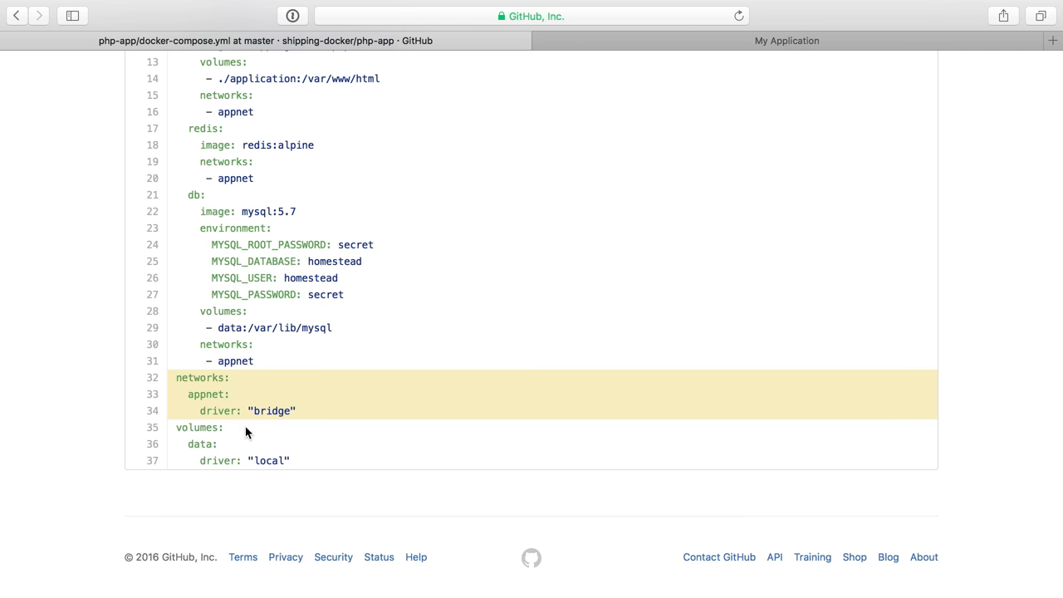
mouse_move(204, 394)
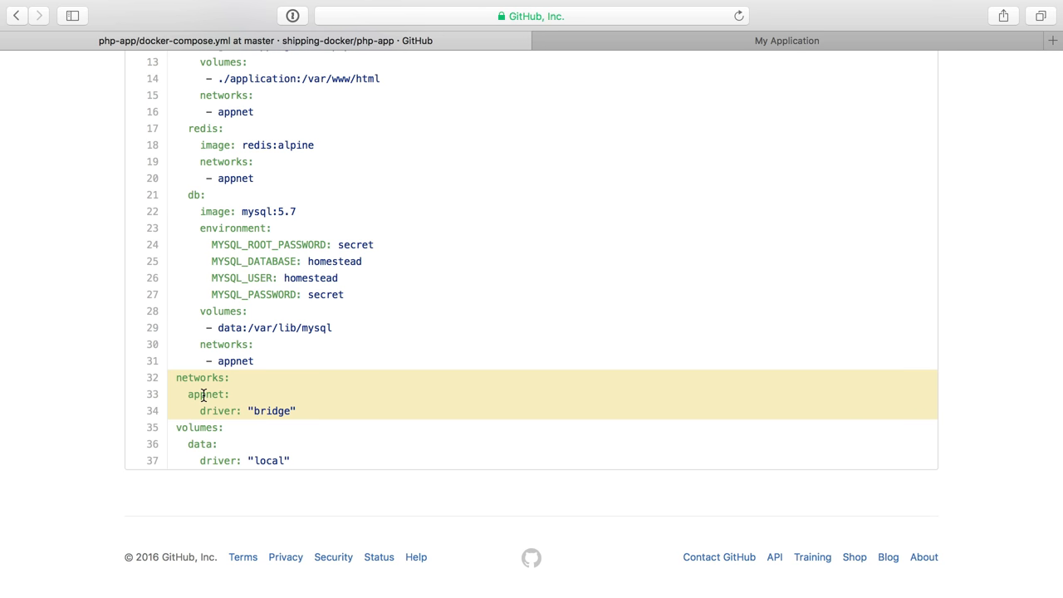
Highlight the appnet network in docker-compose.yml, then view the four running containers
double_click(206, 394)
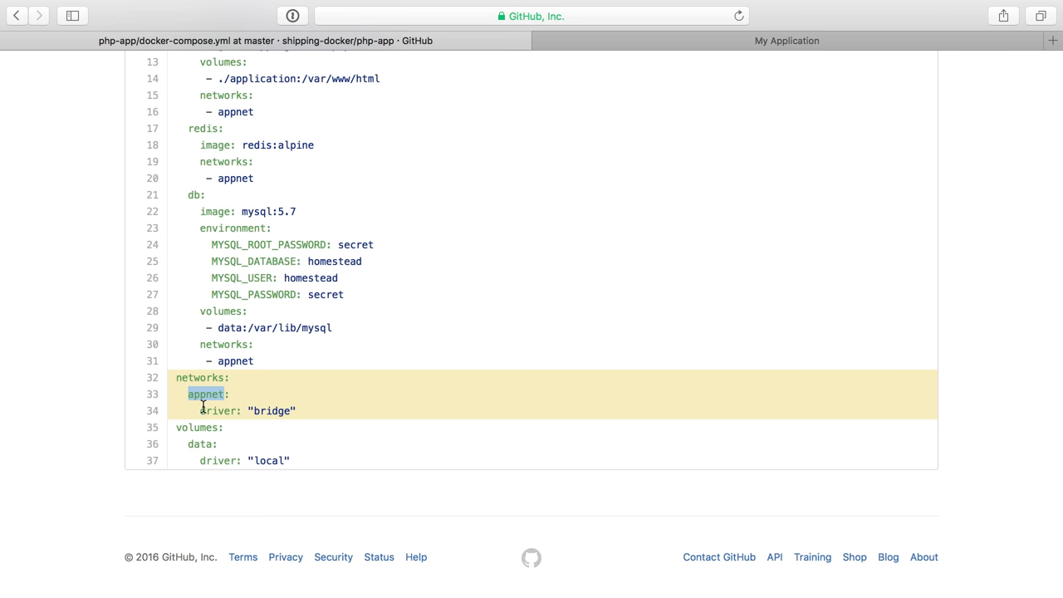
double_click(272, 411)
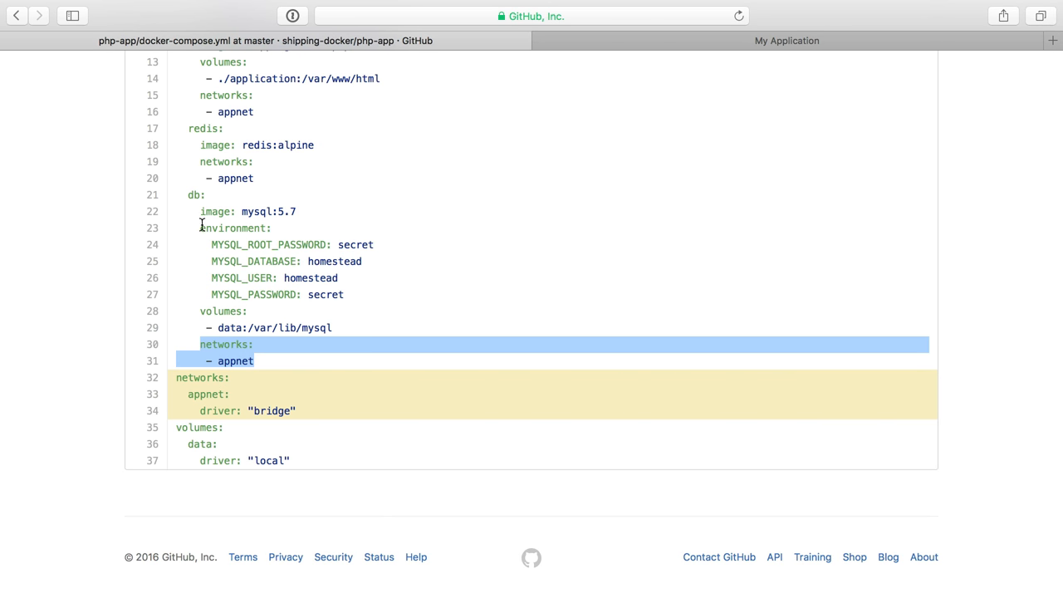
scroll("up", 3)
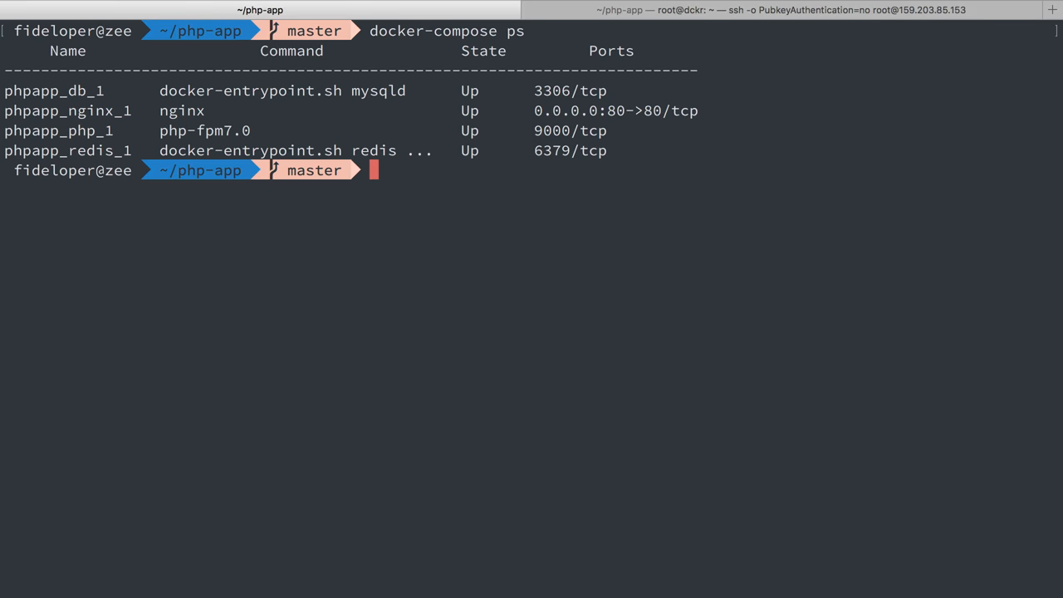
List Docker networks, highlight phpapp_appnet, and begin typing docker network inspect
type("docker")
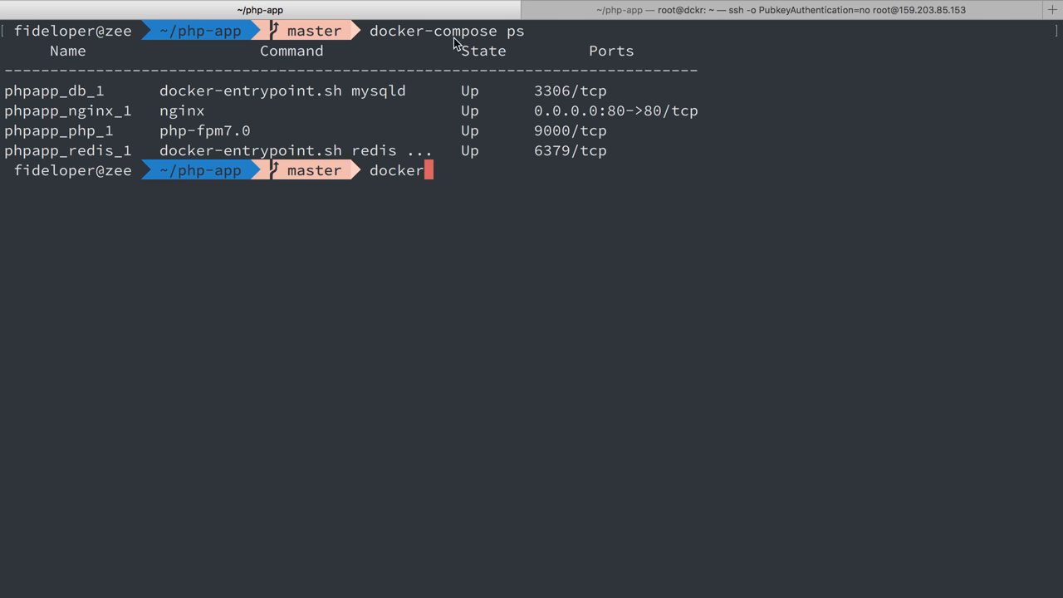
mouse_move(143, 93)
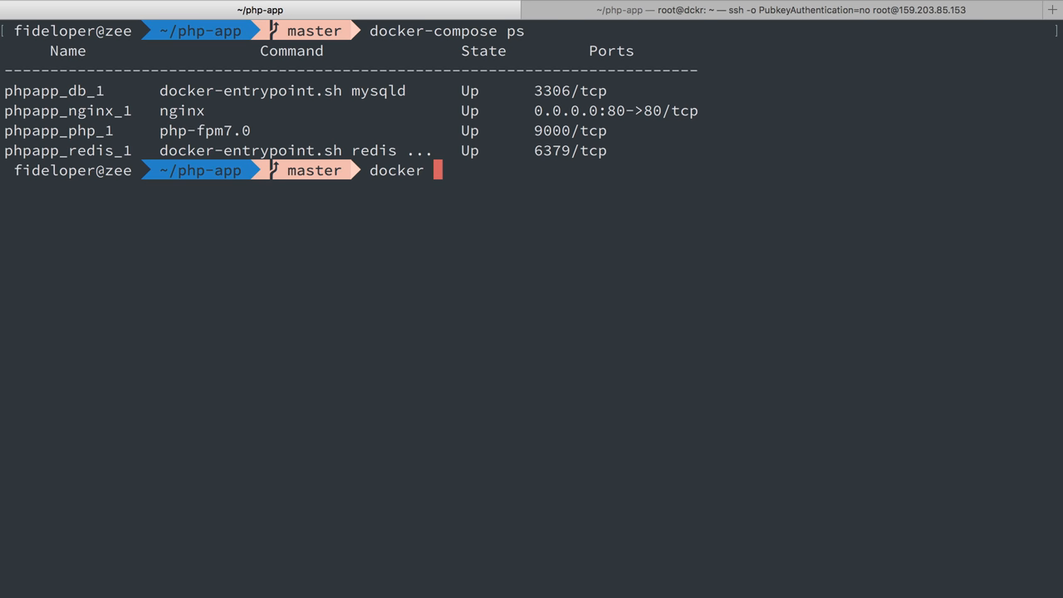
key("Return")
type("docker network s")
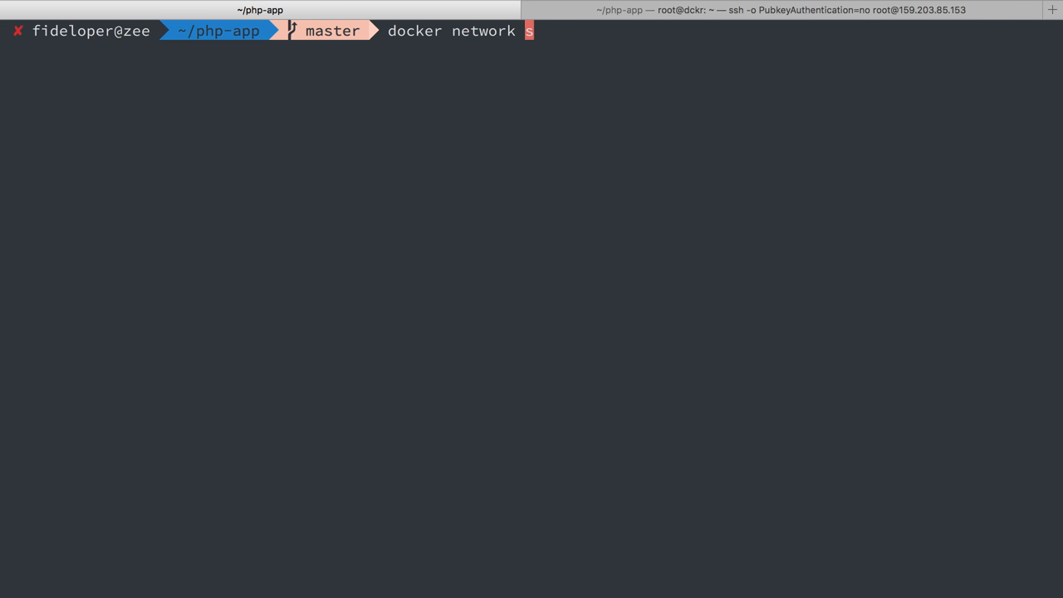
key("Return")
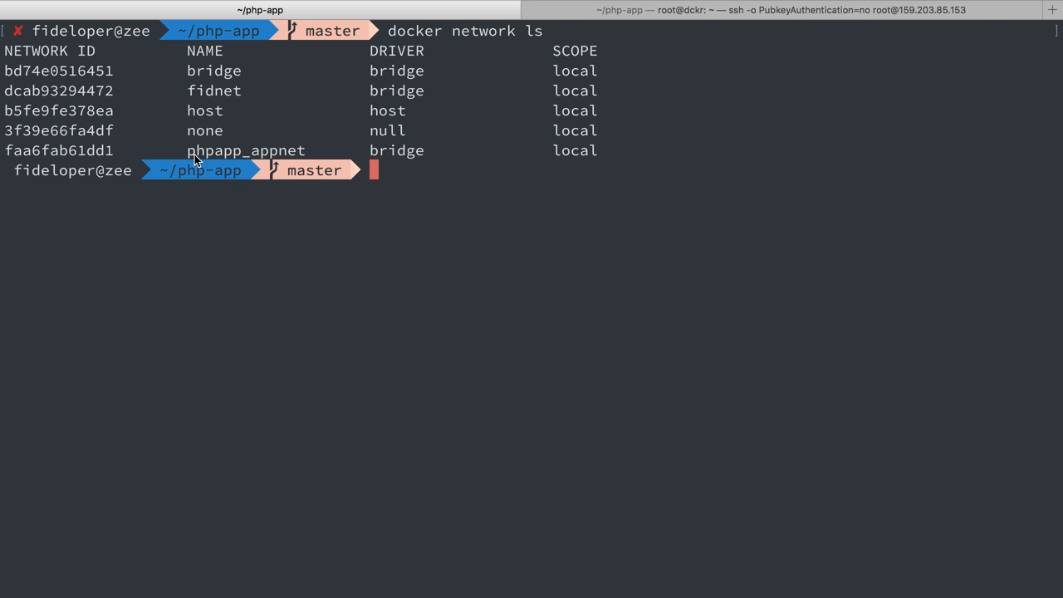
mouse_move(303, 158)
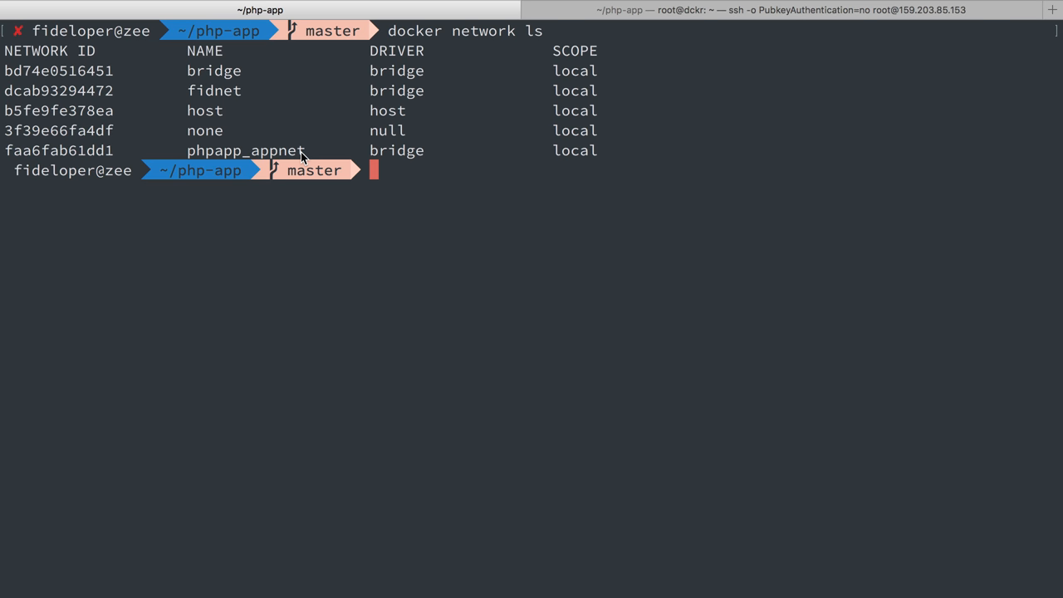
double_click(396, 151)
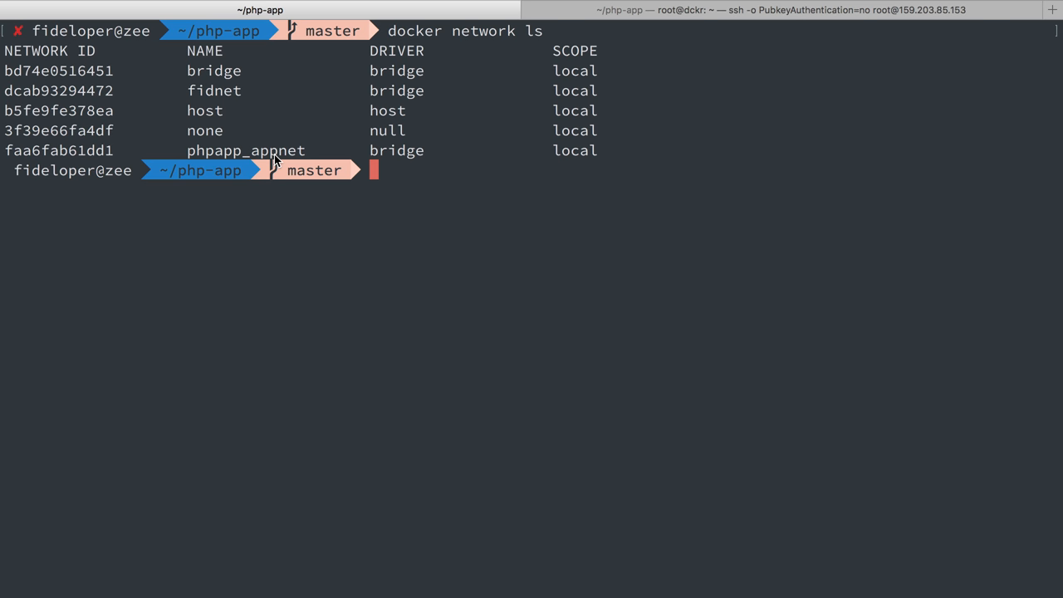
type("docker net")
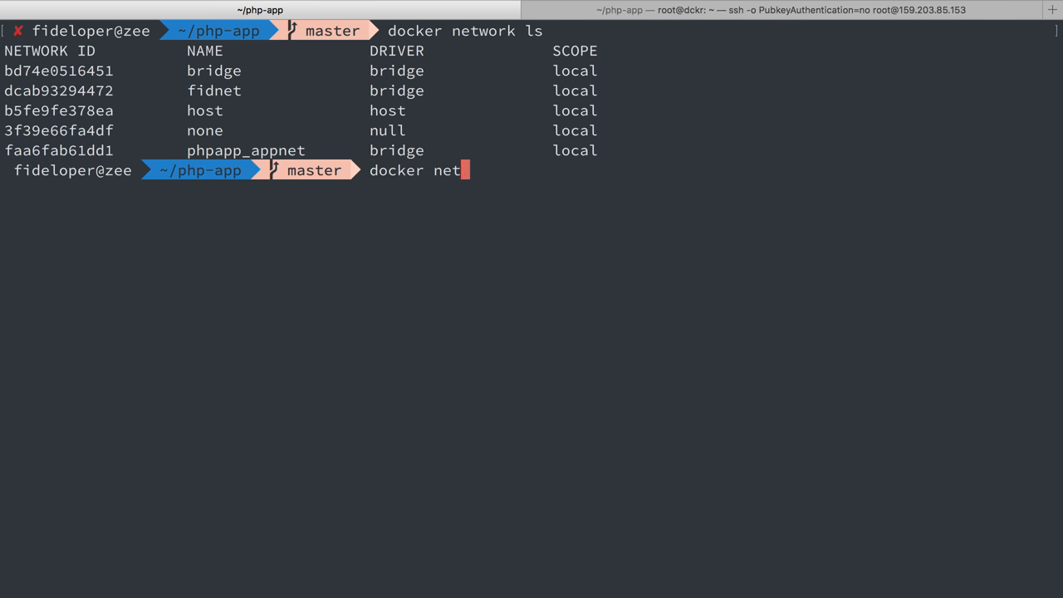
type("work inspect")
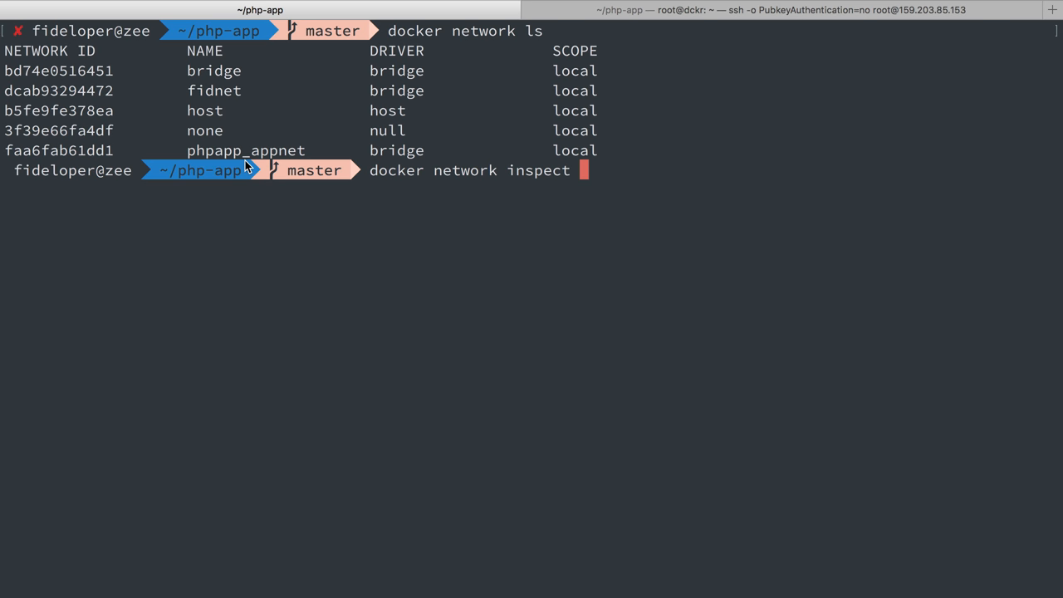
Inspect phpapp_appnet, highlighting the phpapp_php_1 name and the db container's IP address
key("Return")
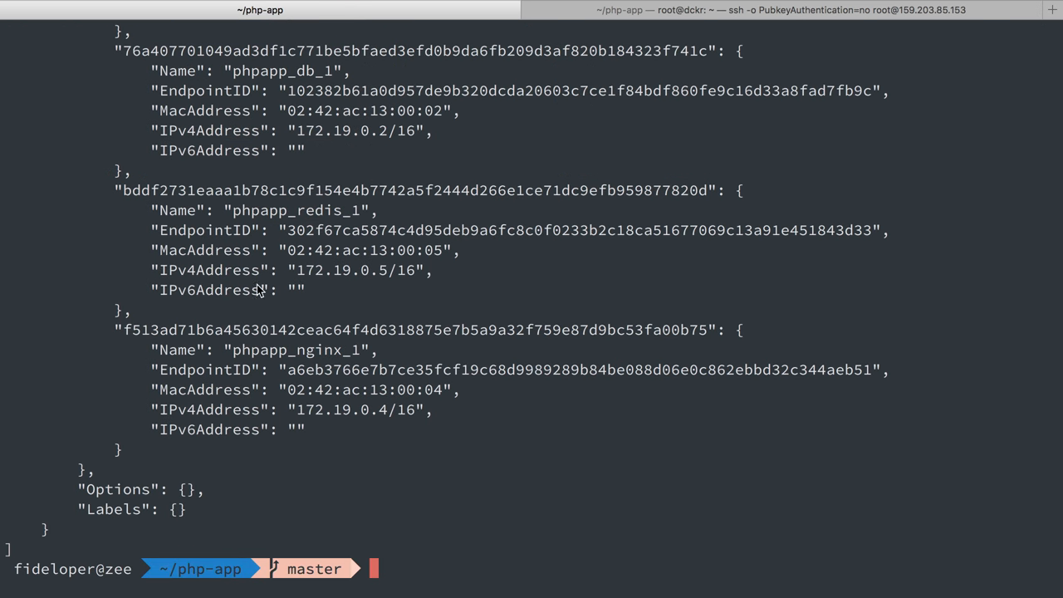
scroll("up", 3)
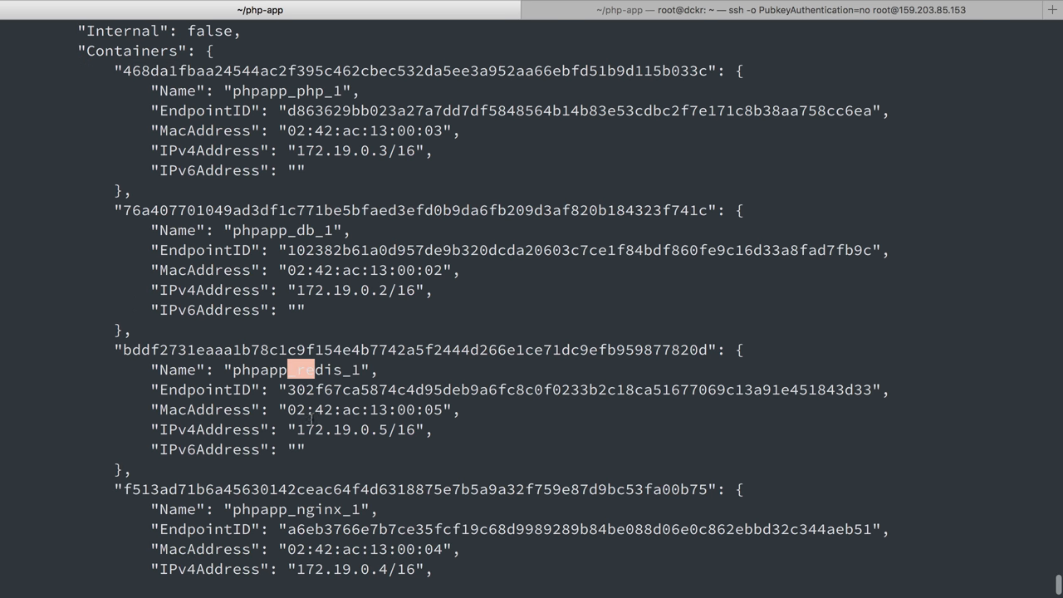
scroll("down", 3)
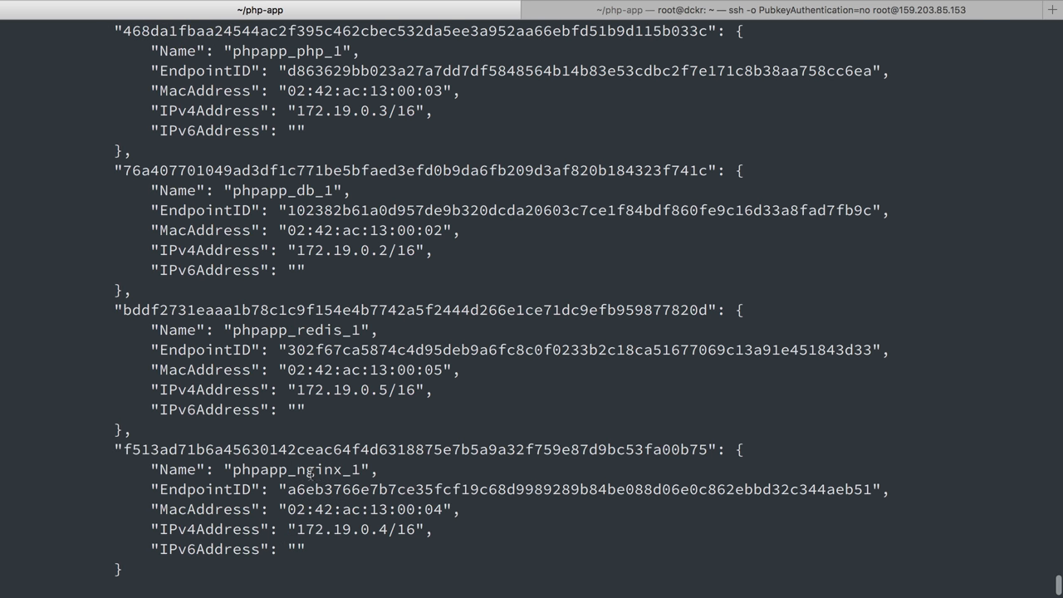
double_click(332, 251)
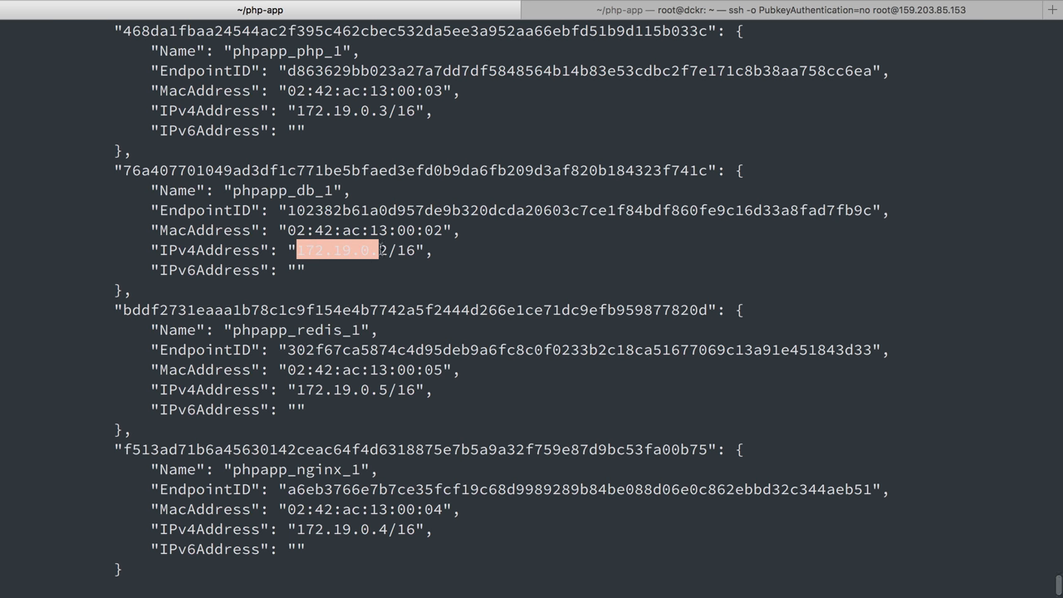
scroll("up", 3)
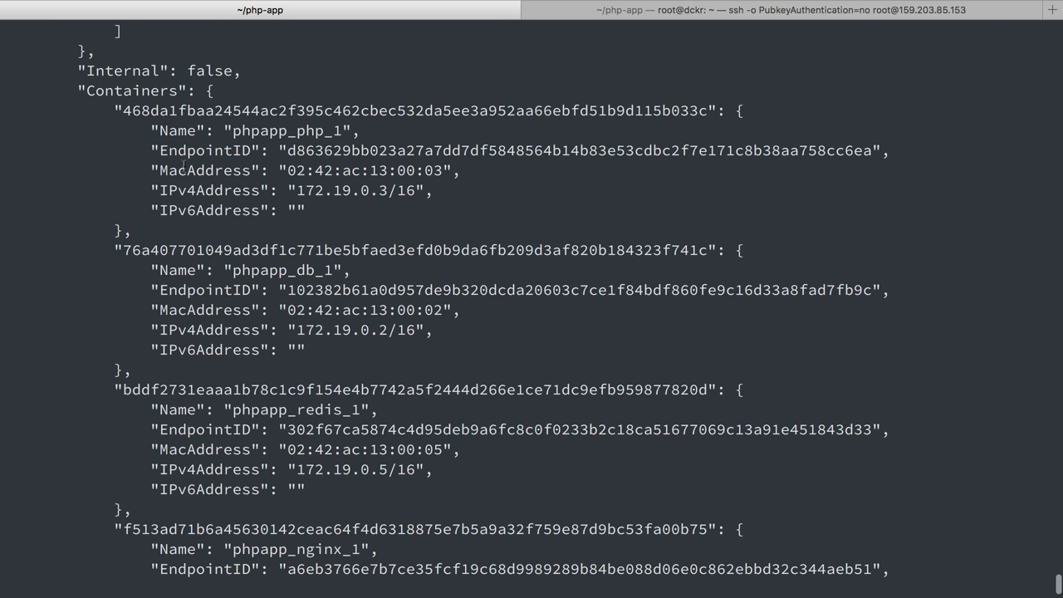
double_click(287, 131)
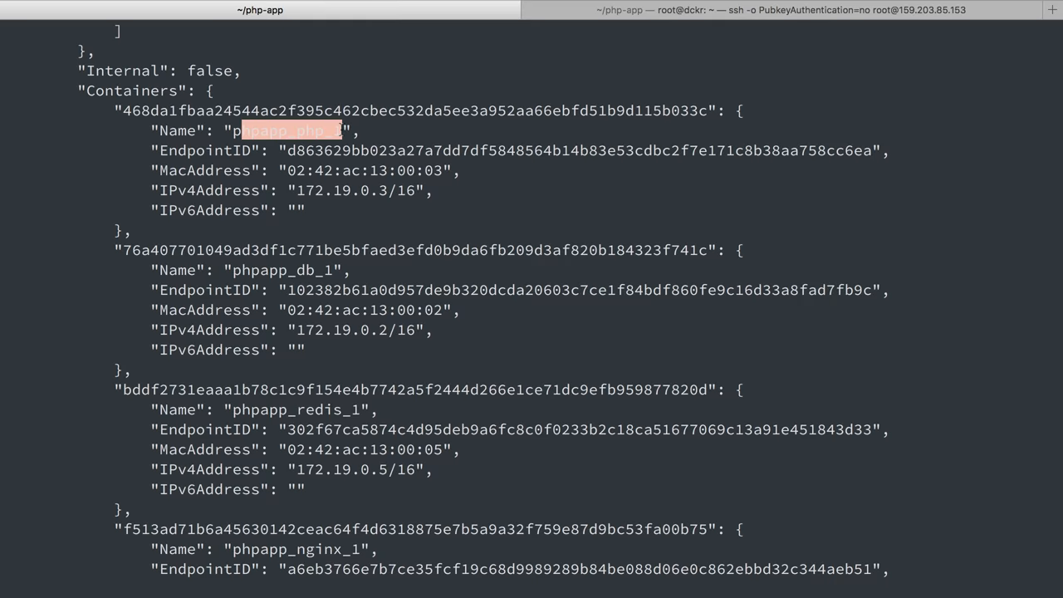
scroll("down", 3)
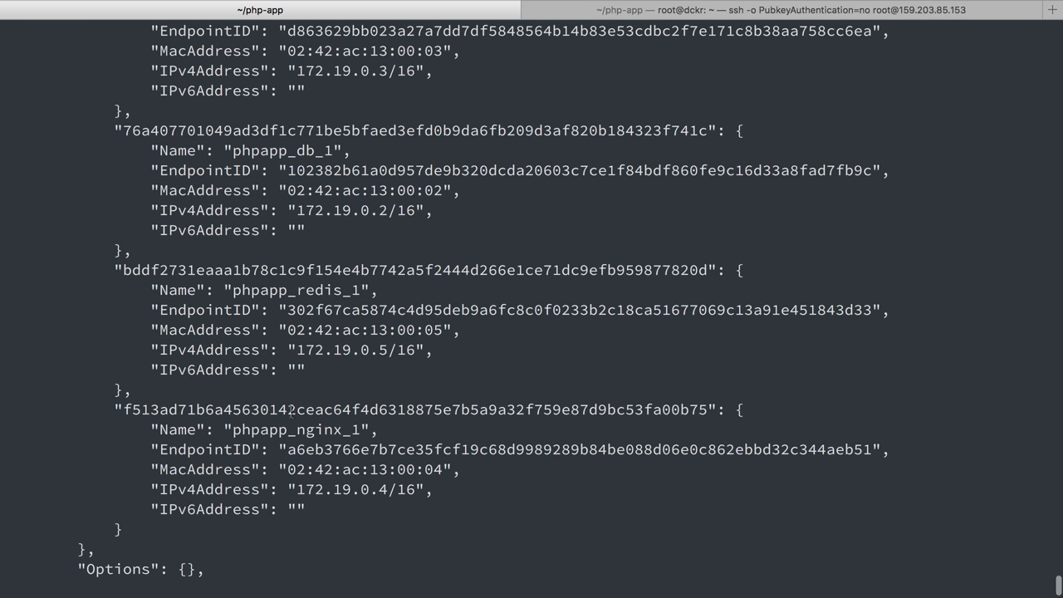
mouse_move(296, 211)
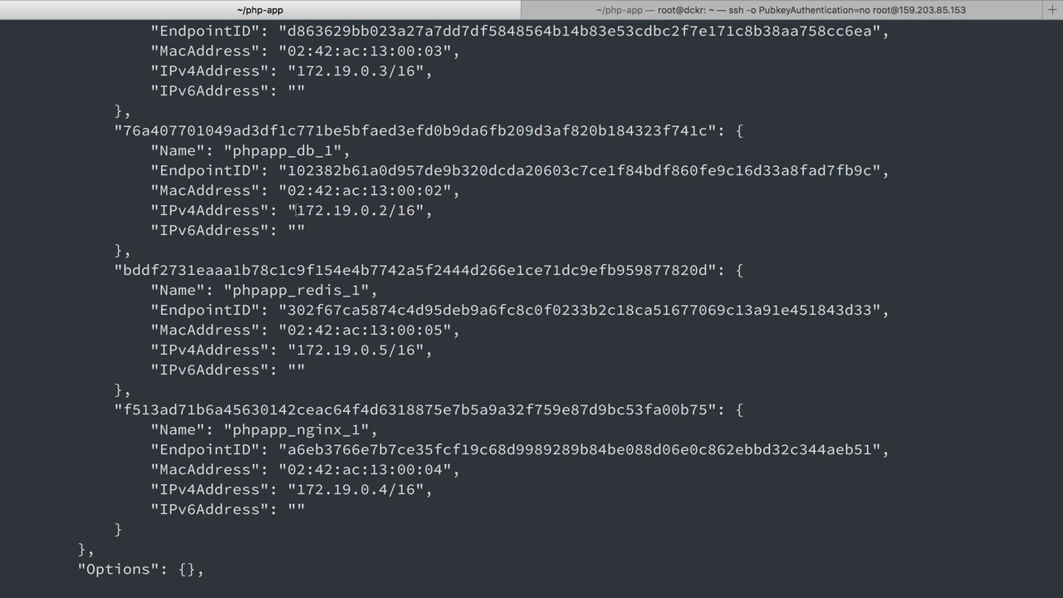
double_click(340, 211)
type("dock")
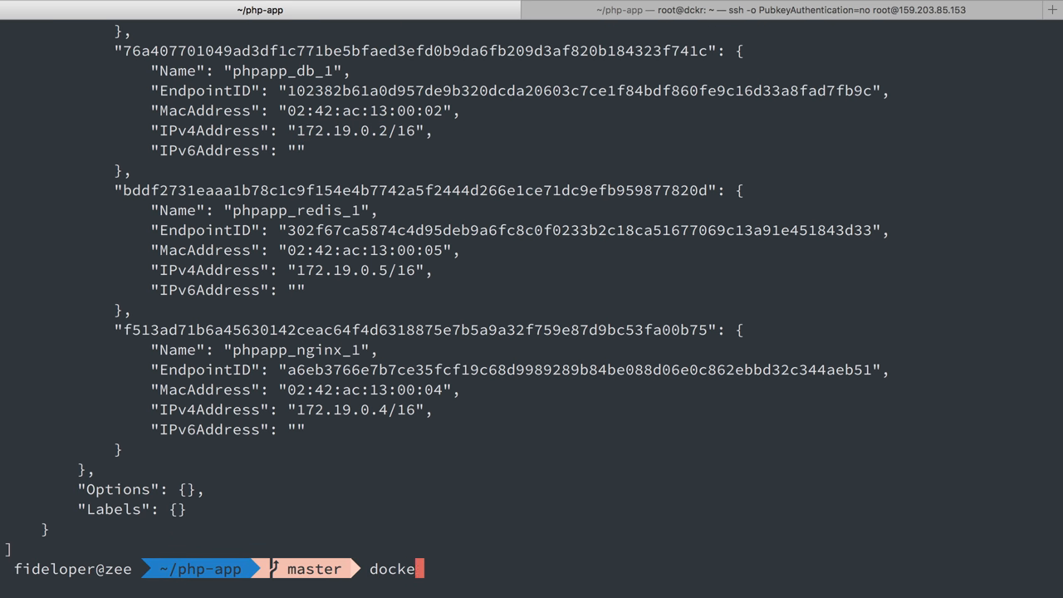
Open bash in phpapp_php_1, then run php -v and which composer
type("exec -it")
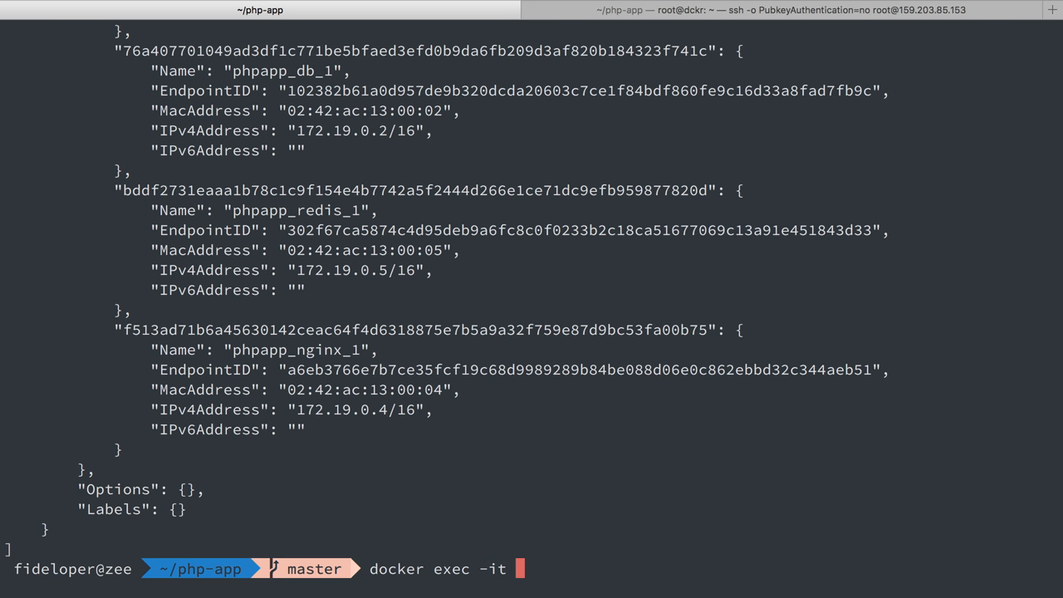
scroll("up", 3)
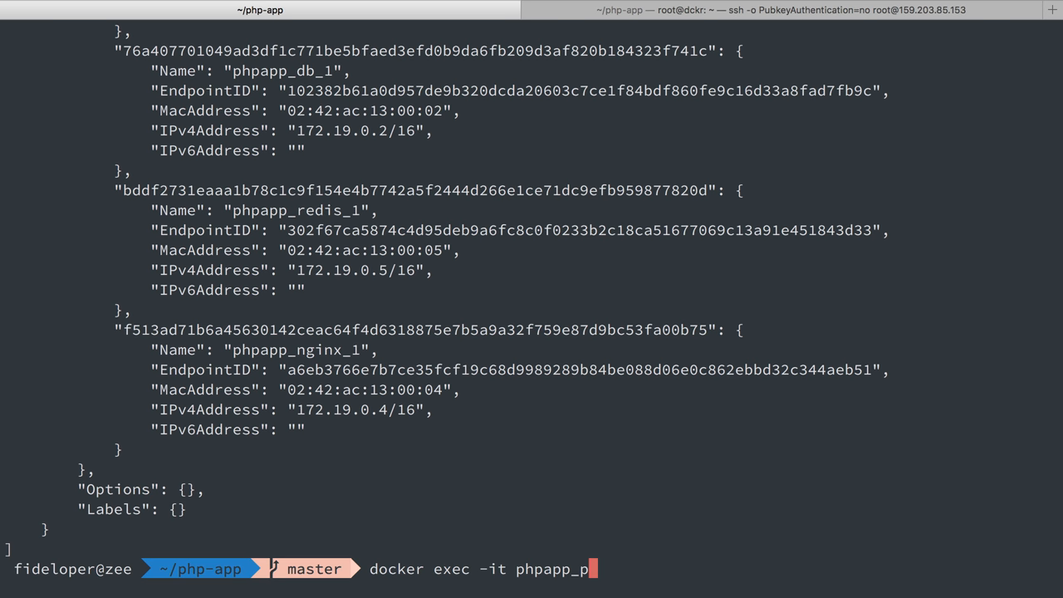
type("hp_1 bash")
type("ls -lah")
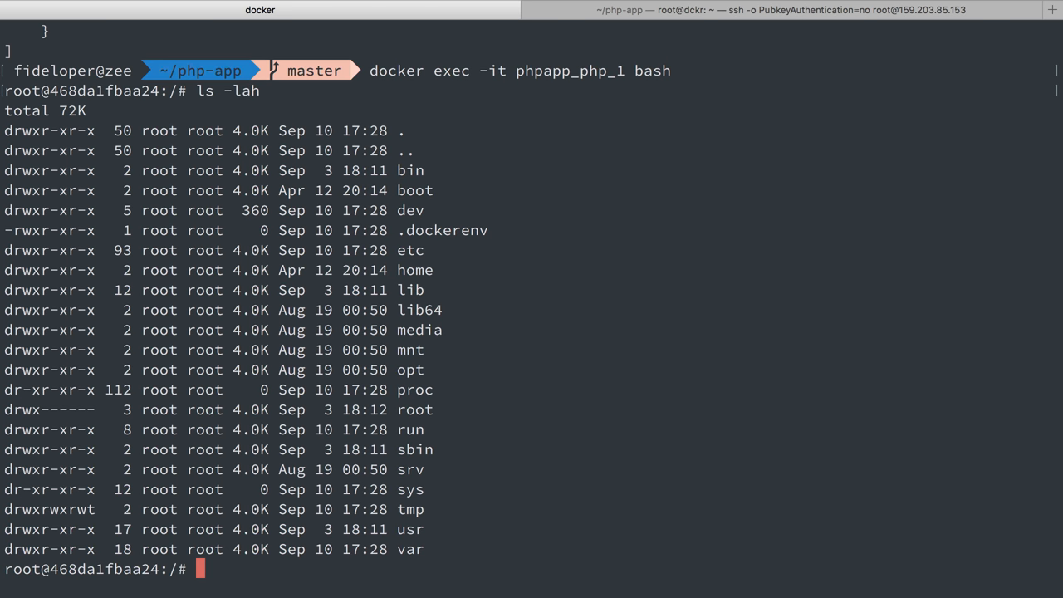
type("php -v")
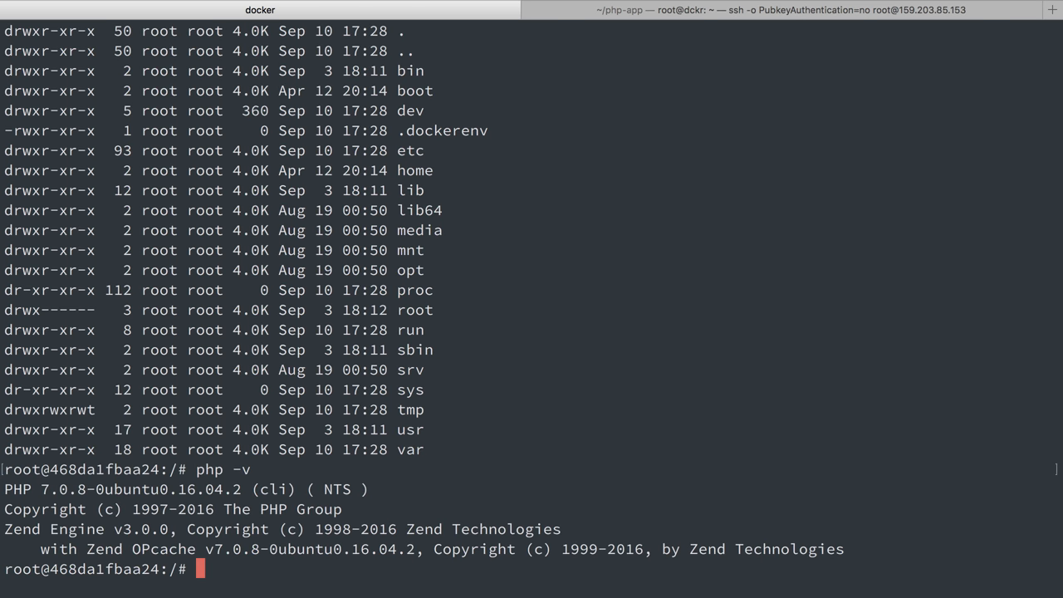
type("which comp")
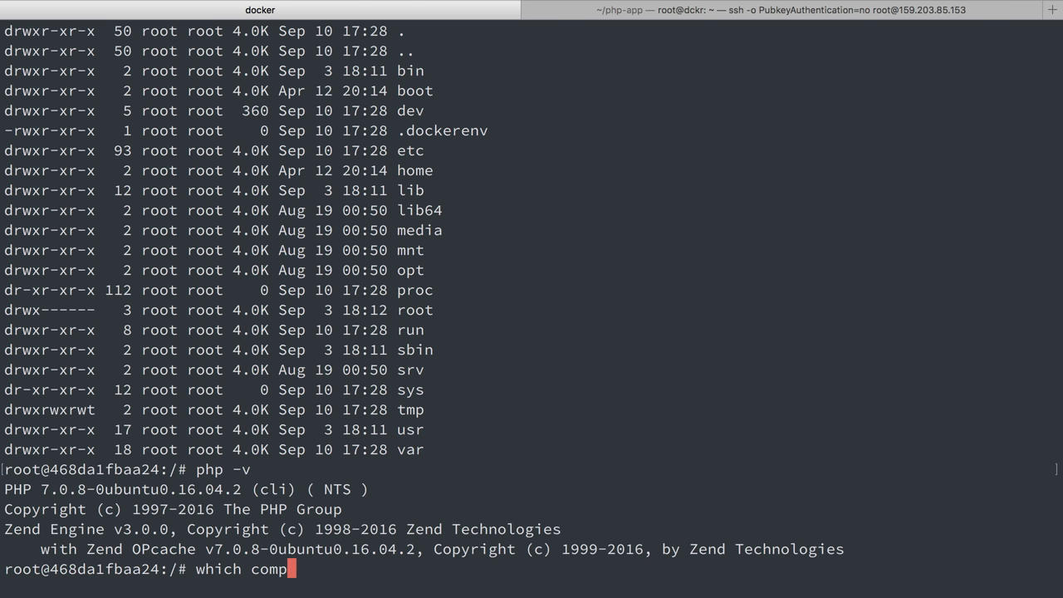
key("Return")
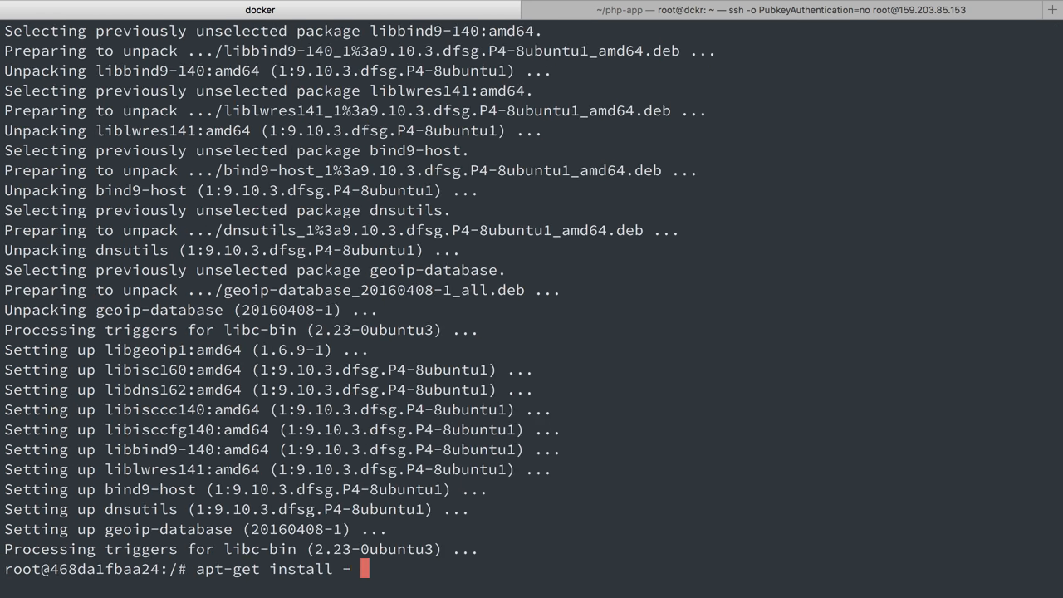
Install iputils-ping inside the php container
key("Return")
type("ping db")
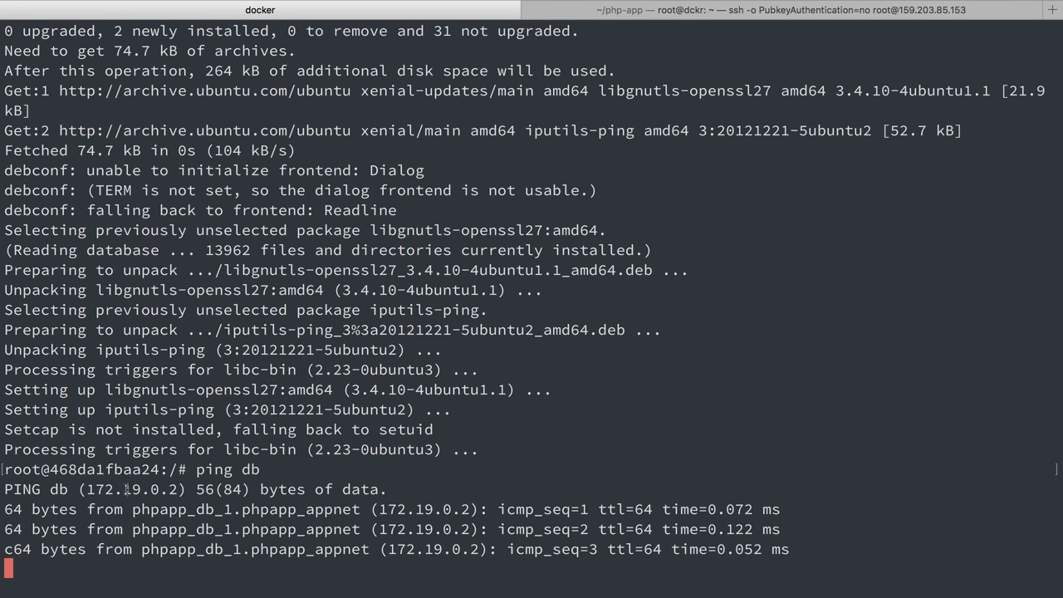
Stop pinging db, highlight the dig lookup, and re-inspect phpapp_appnet
key("ctrl+c")
type("dig db")
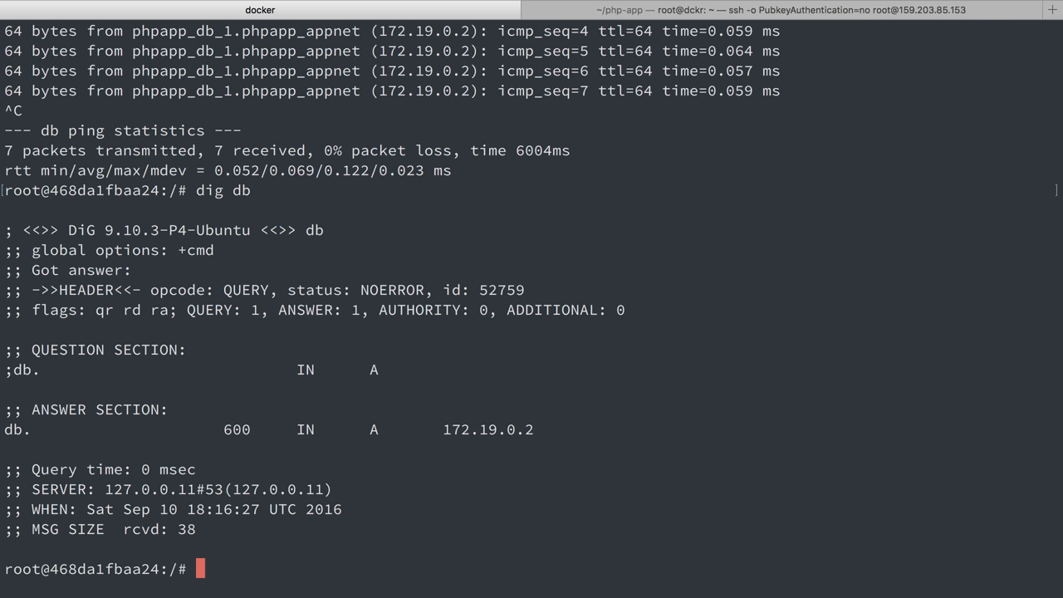
double_click(209, 191)
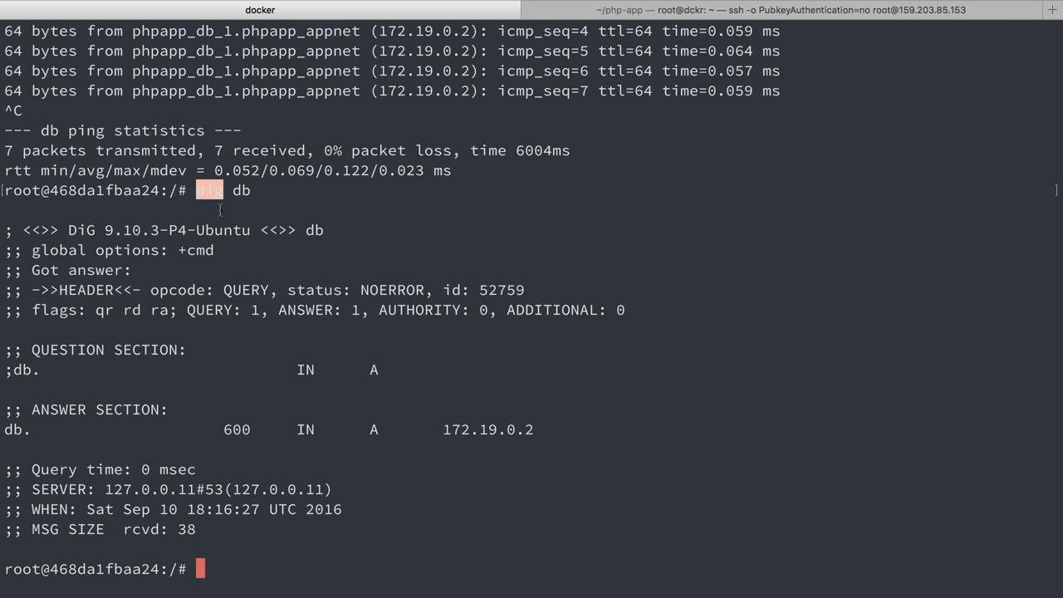
mouse_move(410, 422)
type("docker network inspect phpapp_appnet")
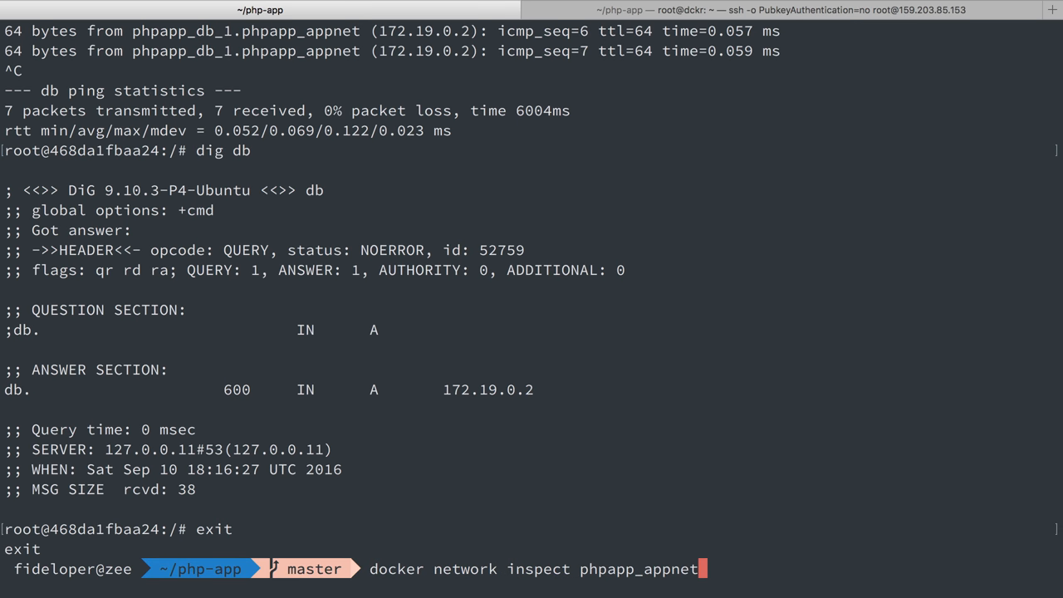
key("Return")
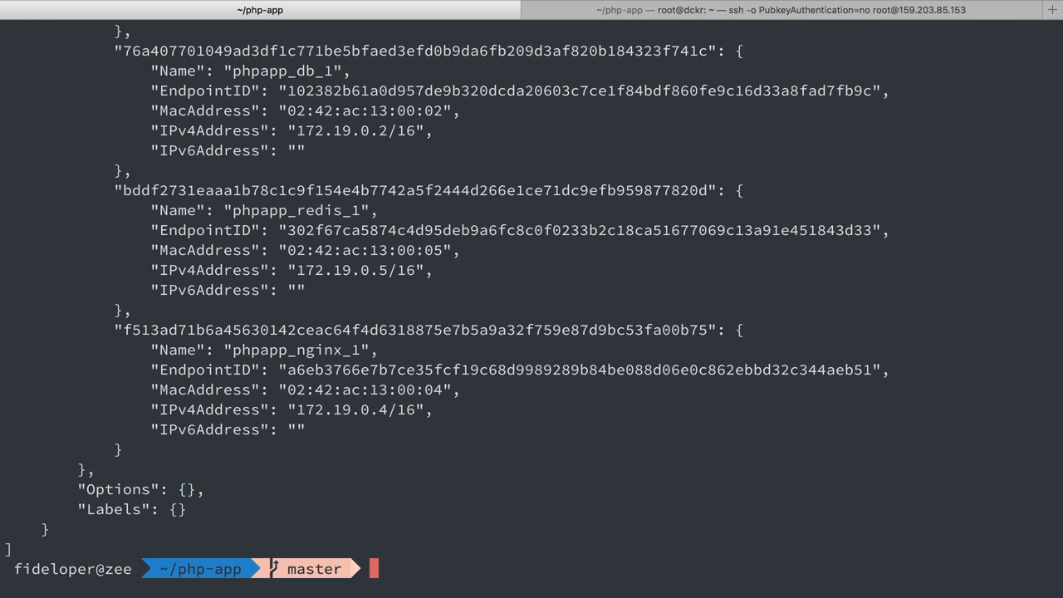
scroll("up", 3)
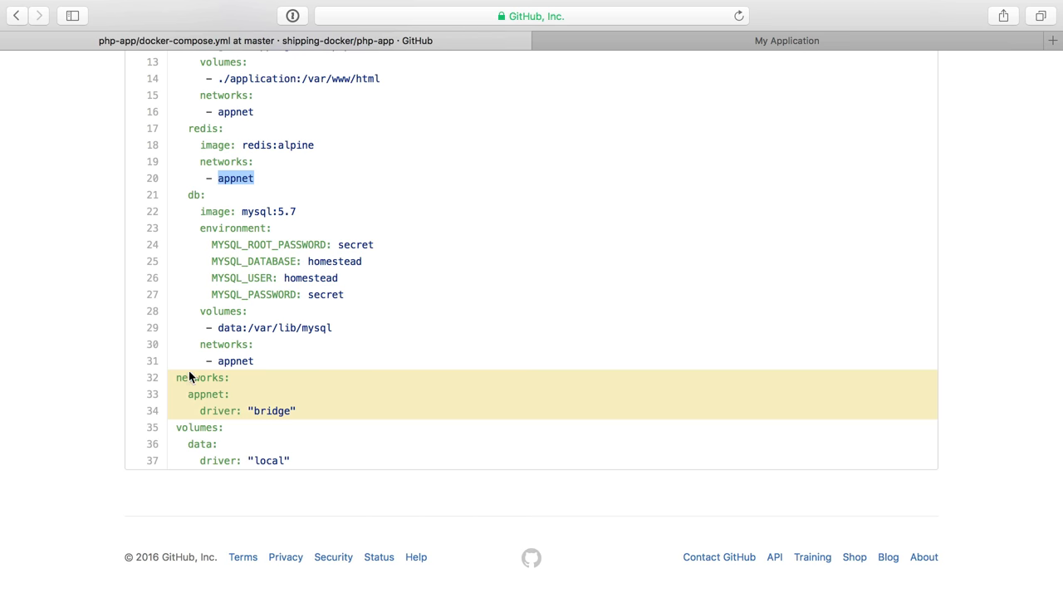
double_click(206, 393)
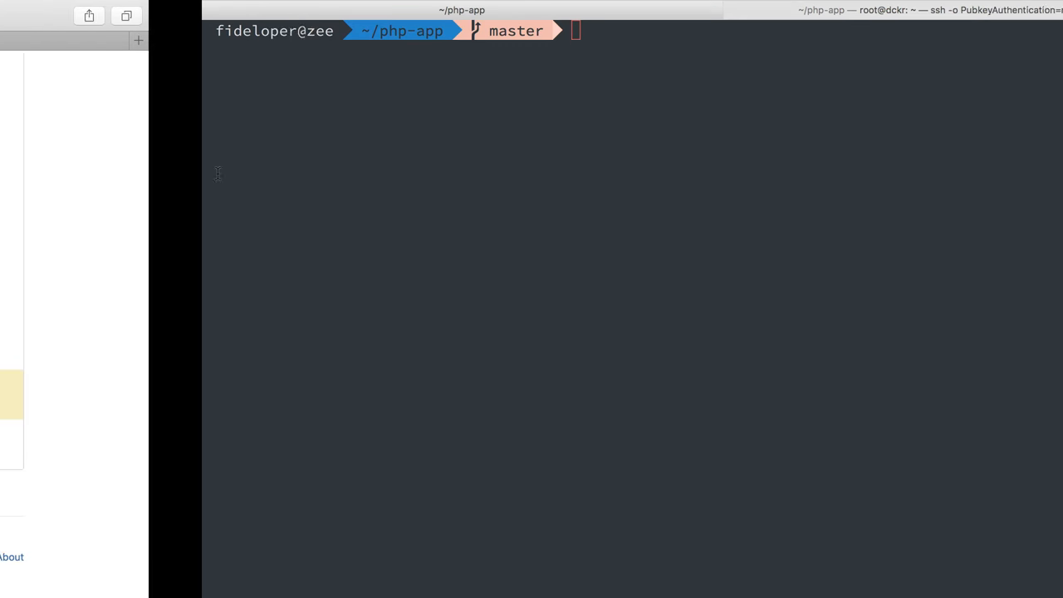
Run dig db in the php container again, then open application/.env in vim
type("dig db")
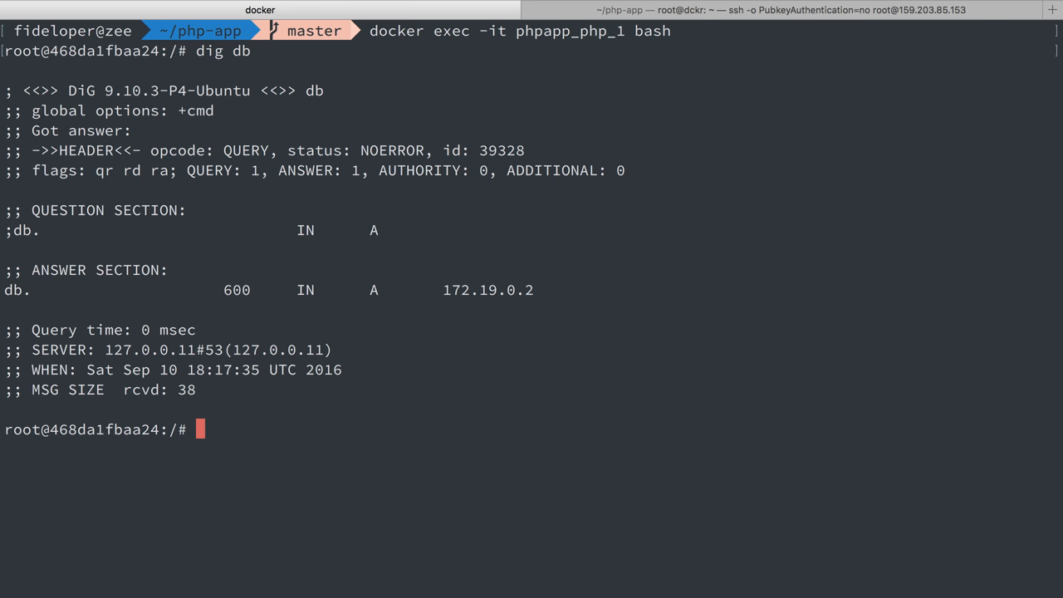
mouse_move(297, 214)
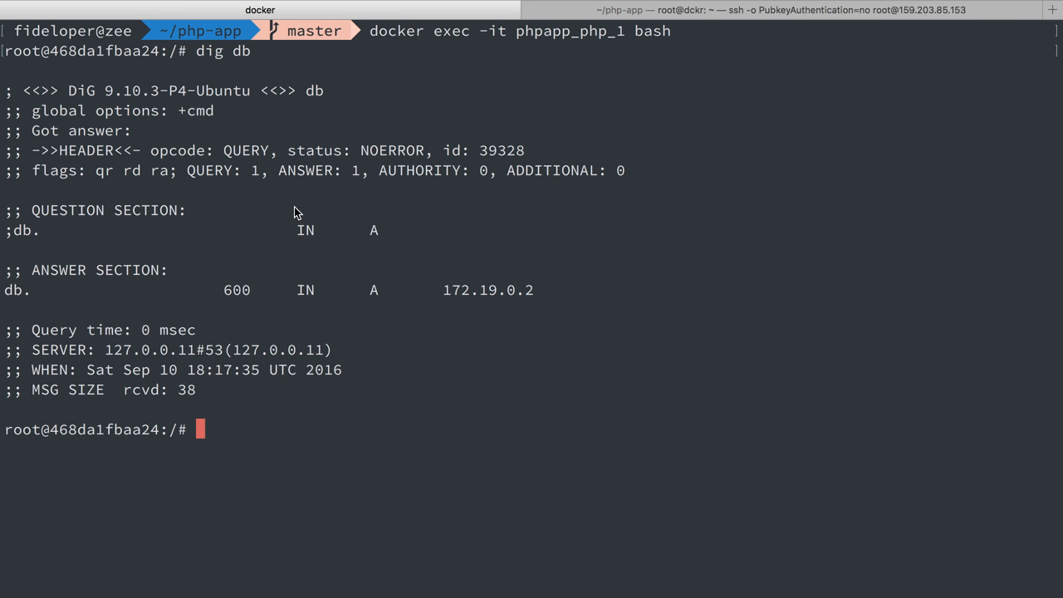
mouse_move(305, 226)
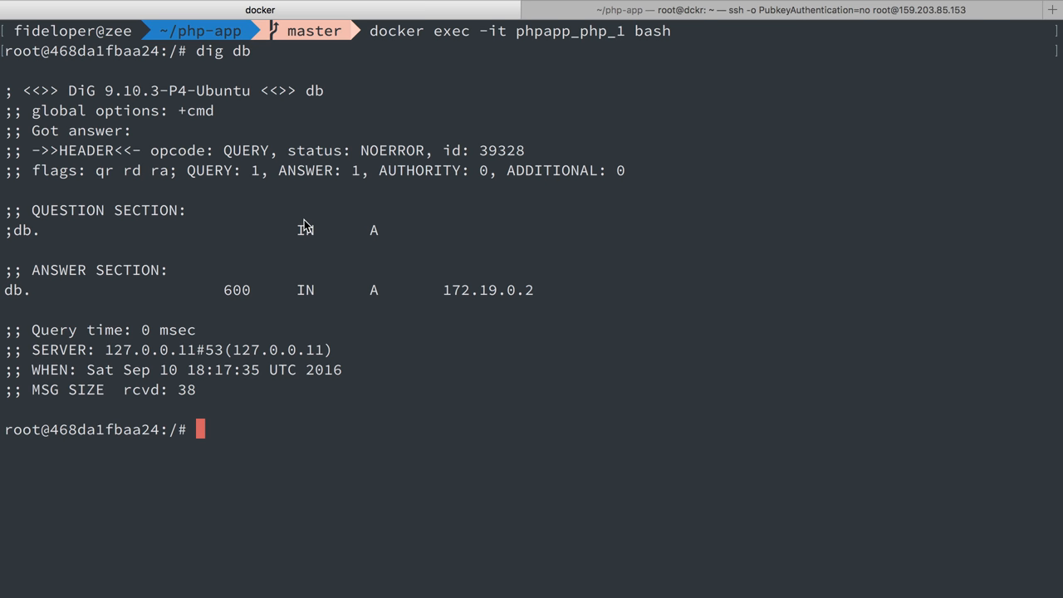
double_click(489, 290)
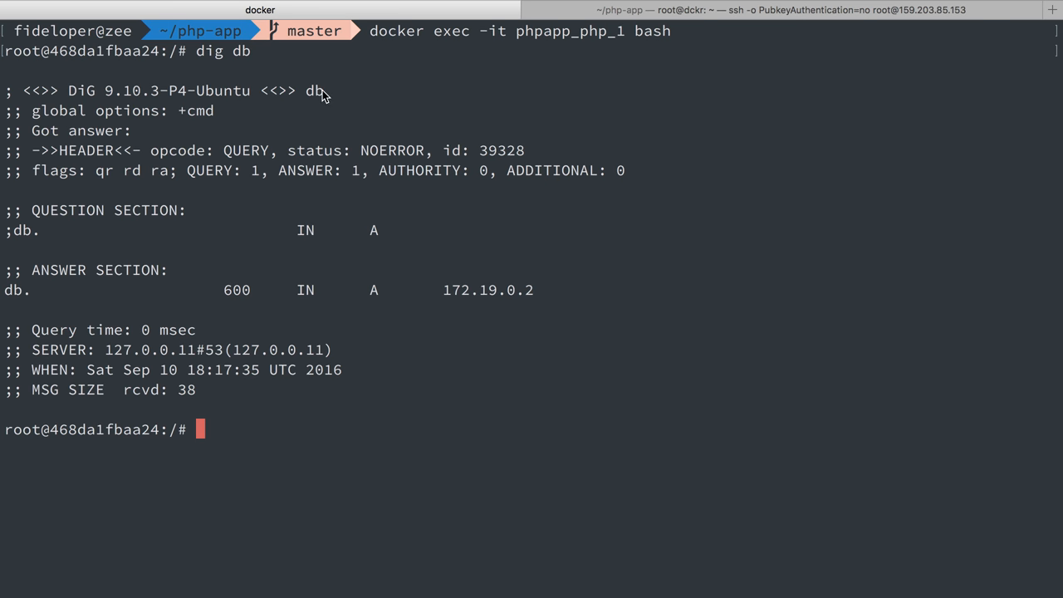
mouse_move(387, 231)
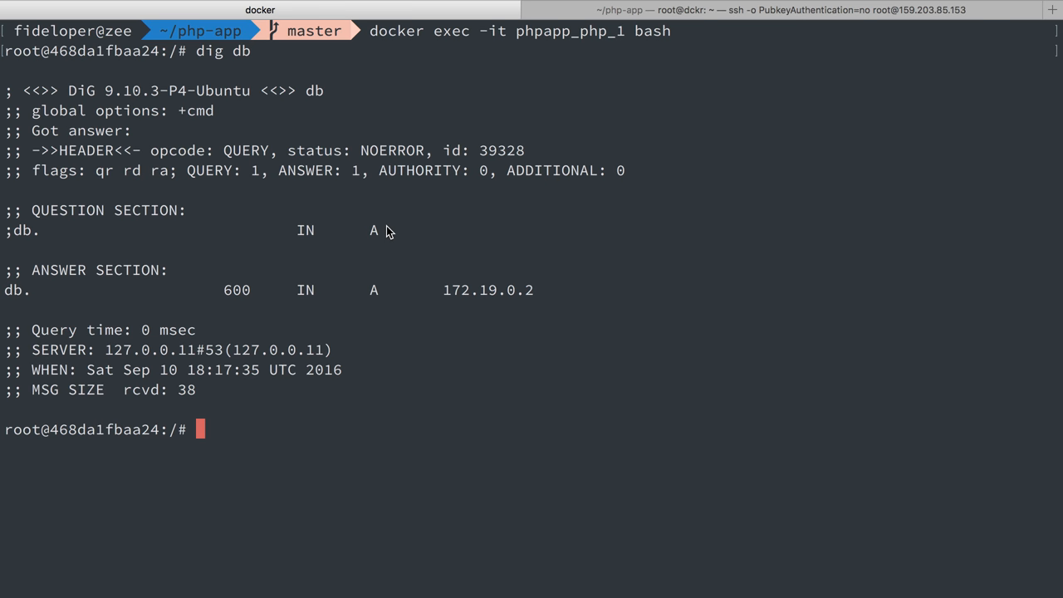
mouse_move(446, 297)
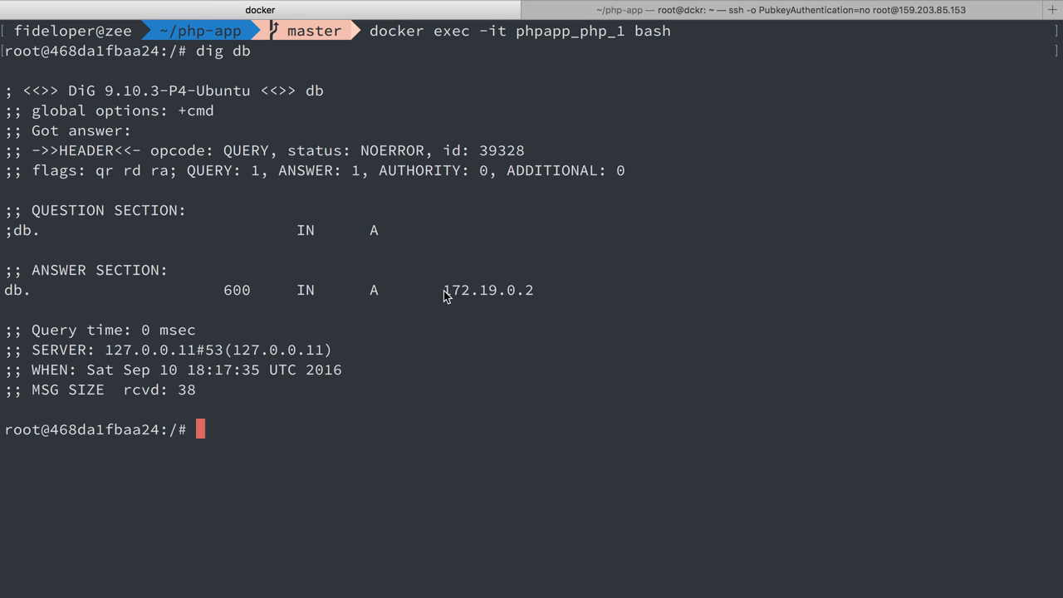
type("exit")
type("vim application/.env")
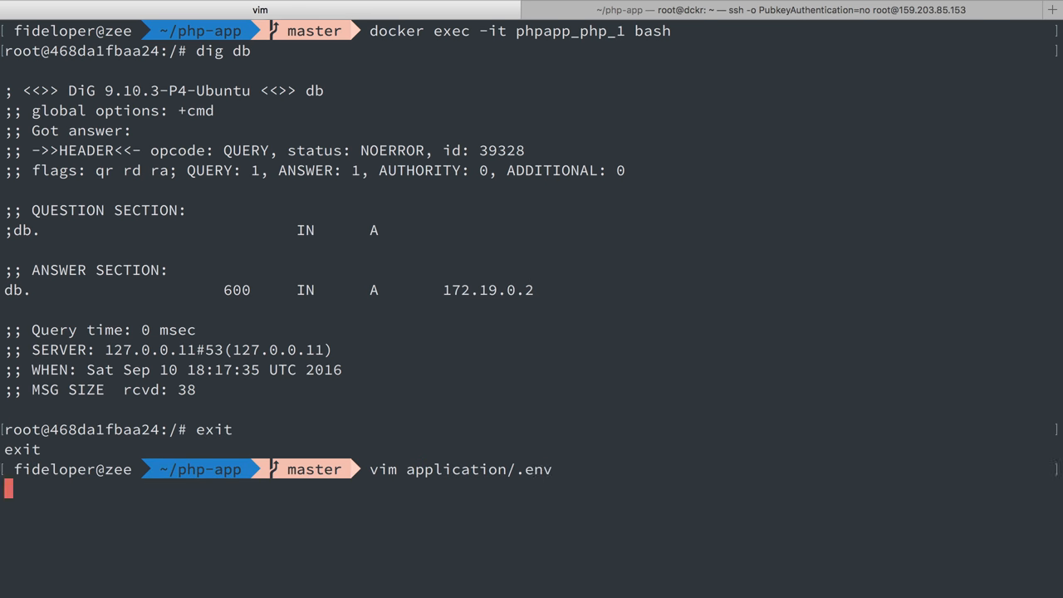
key("Return")
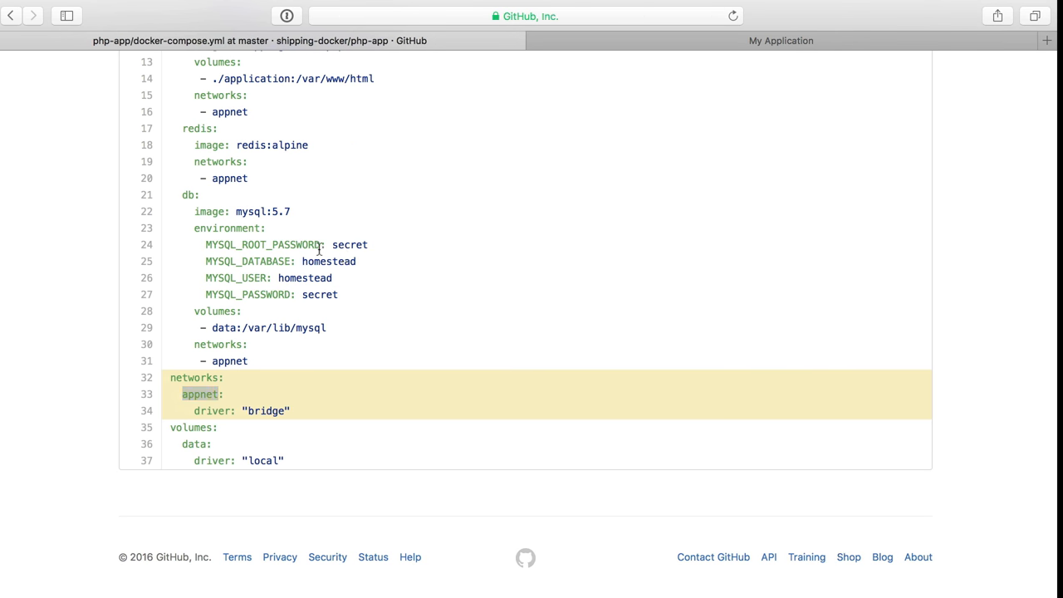
Open build/nginx/default and highlight fastcgi_pass php:9000
scroll("up", 3)
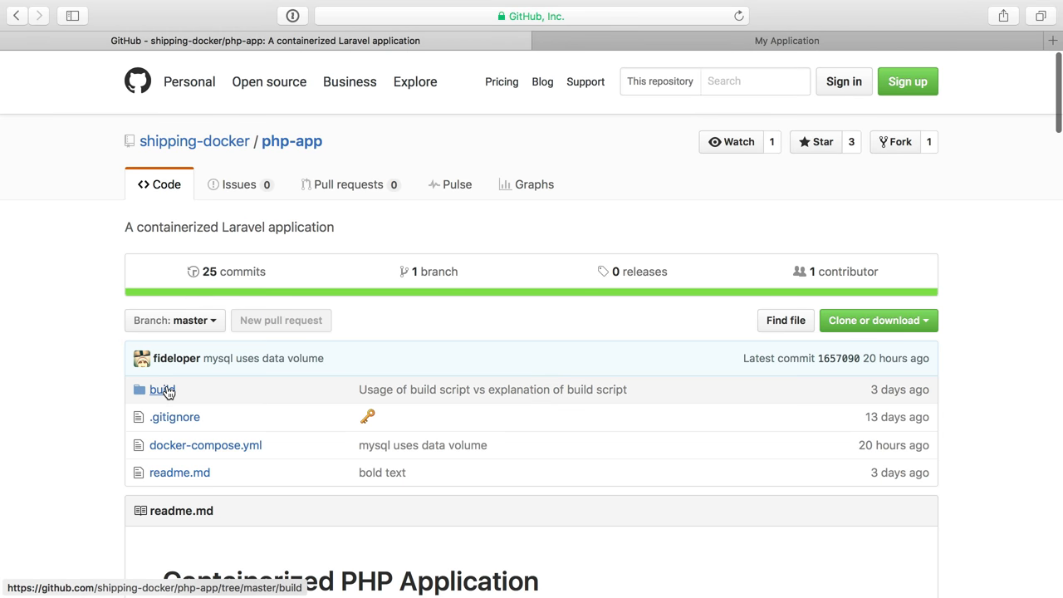
left_click(163, 390)
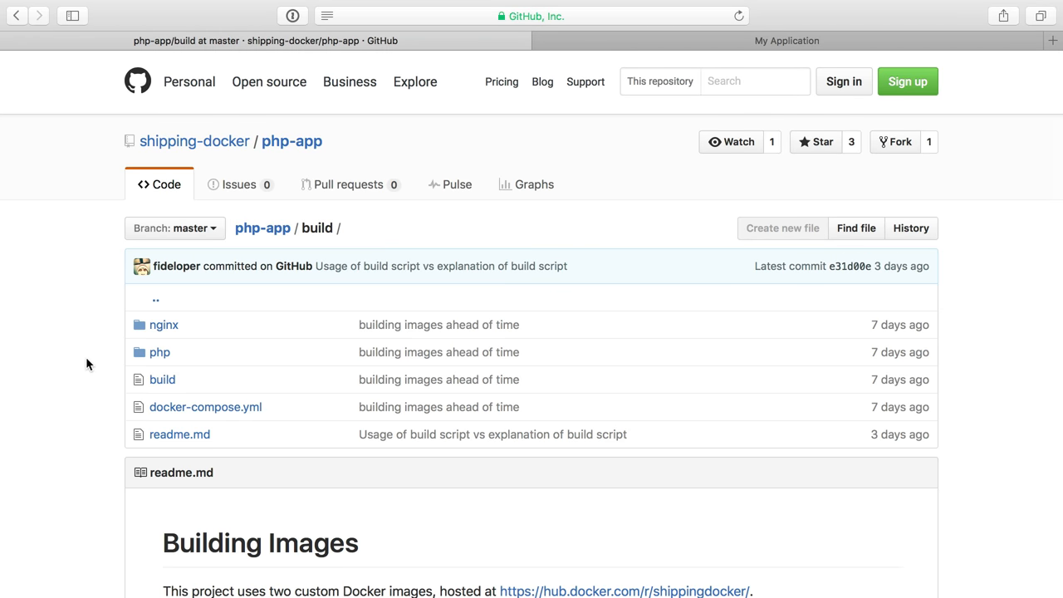
left_click(164, 325)
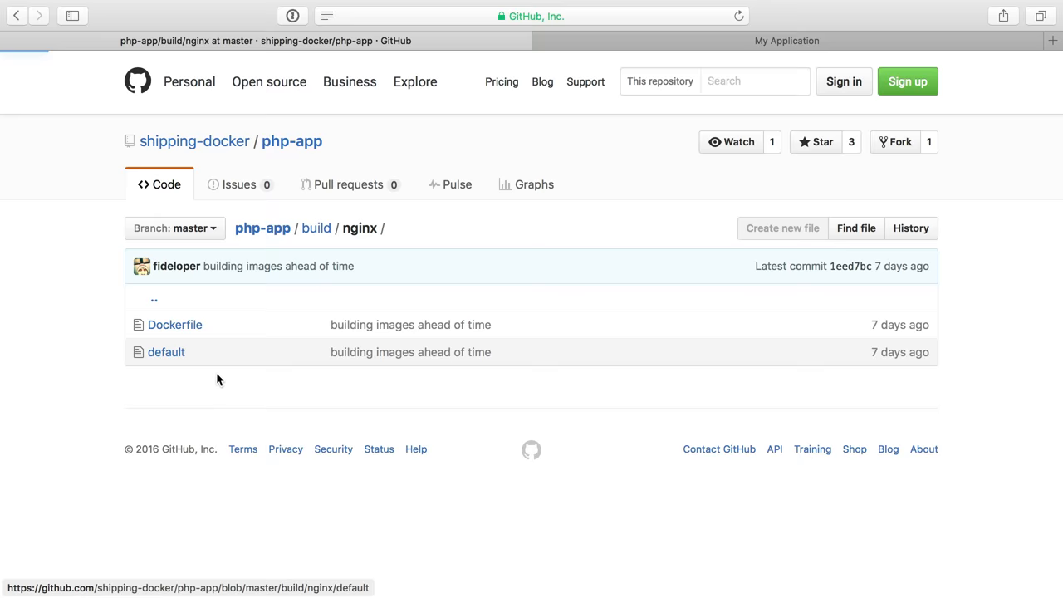
left_click(166, 352)
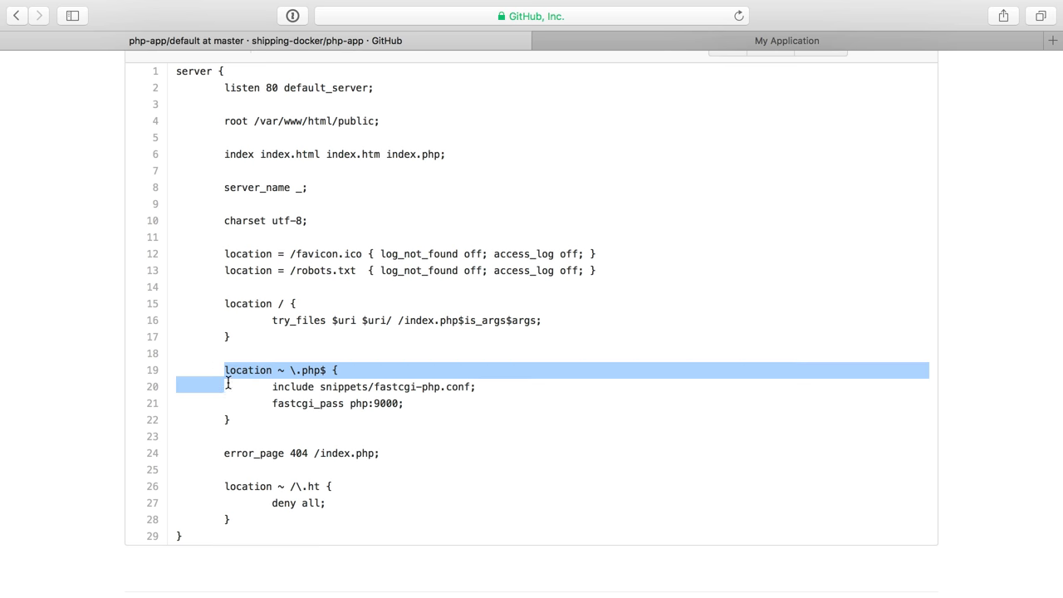
double_click(307, 403)
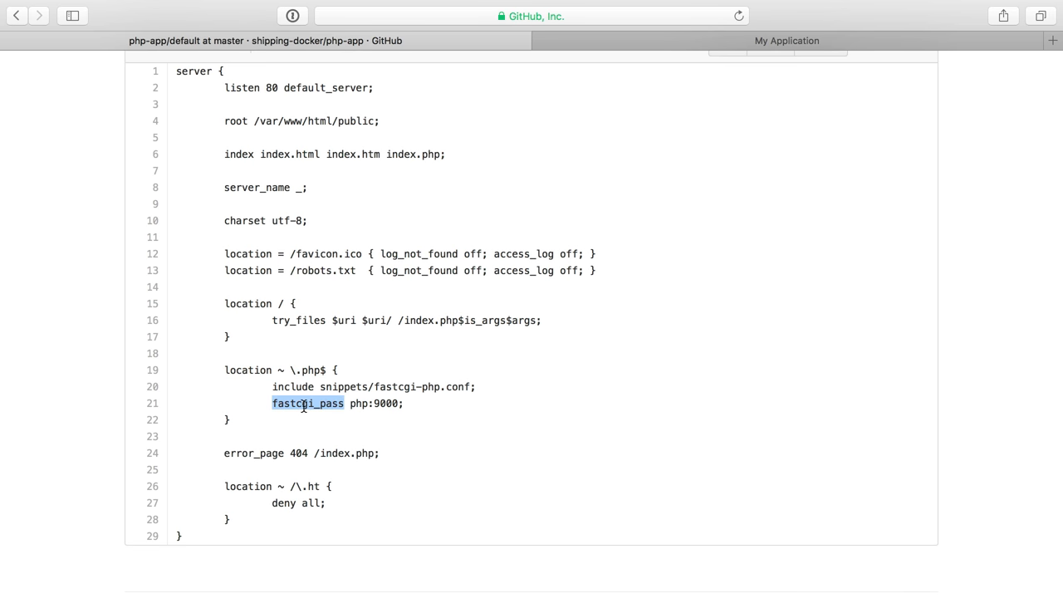
double_click(359, 402)
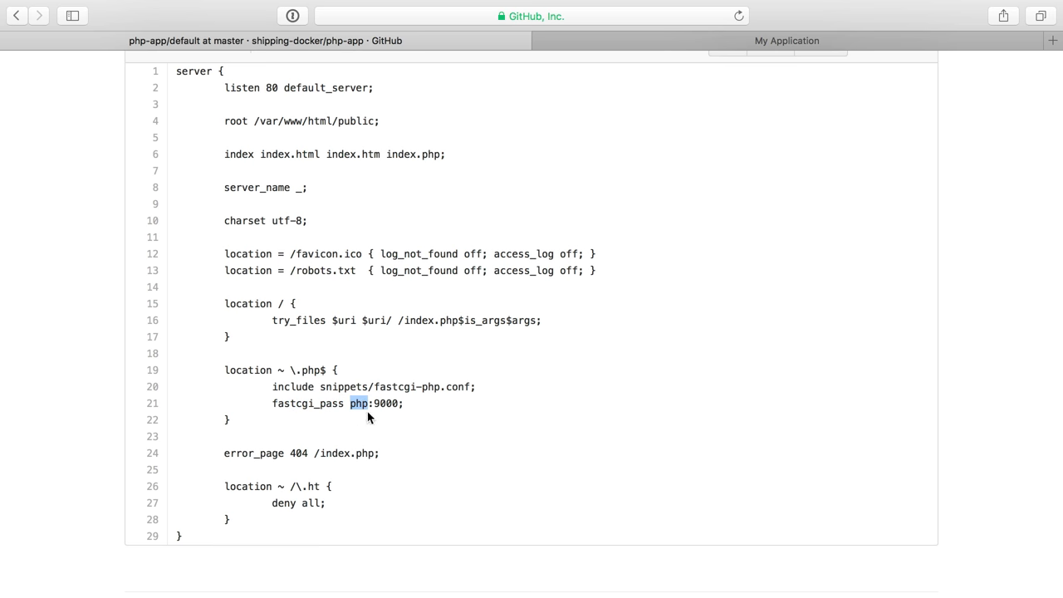
Return to the repository root and reopen docker-compose.yml at the nginx service
left_click(17, 15)
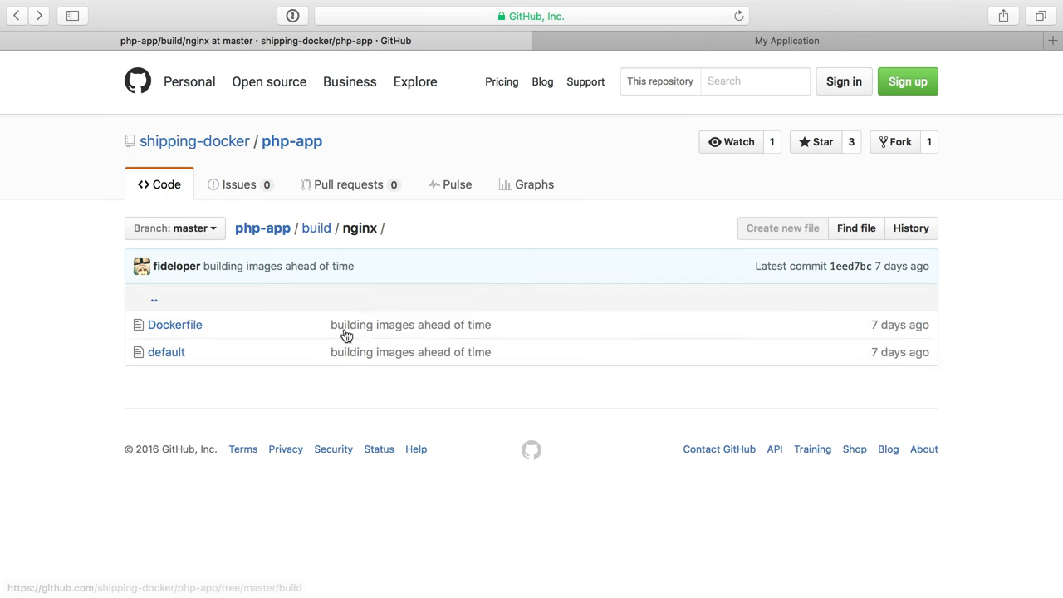
left_click(292, 140)
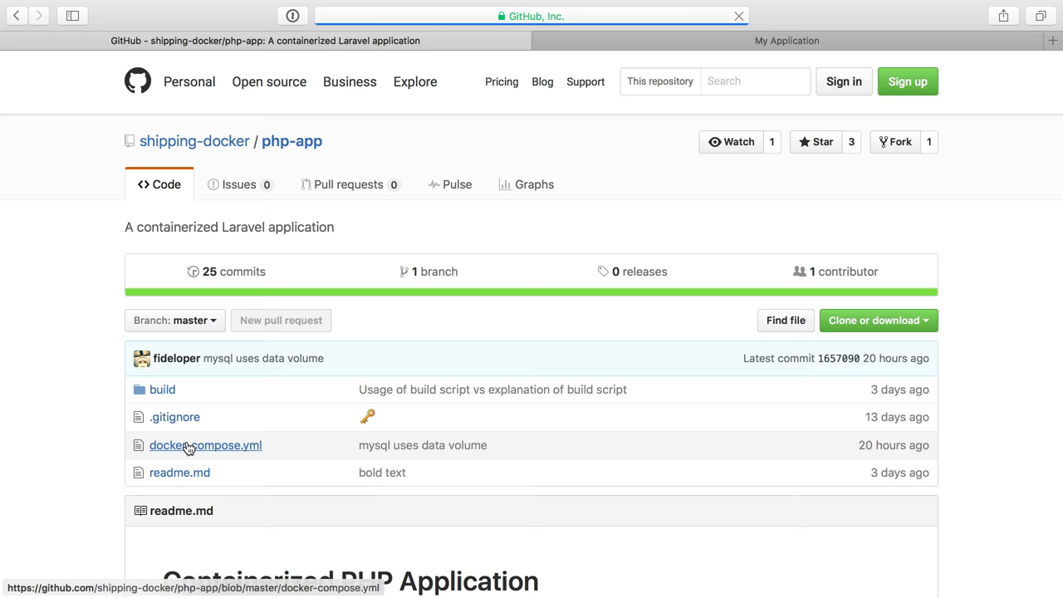
left_click(205, 446)
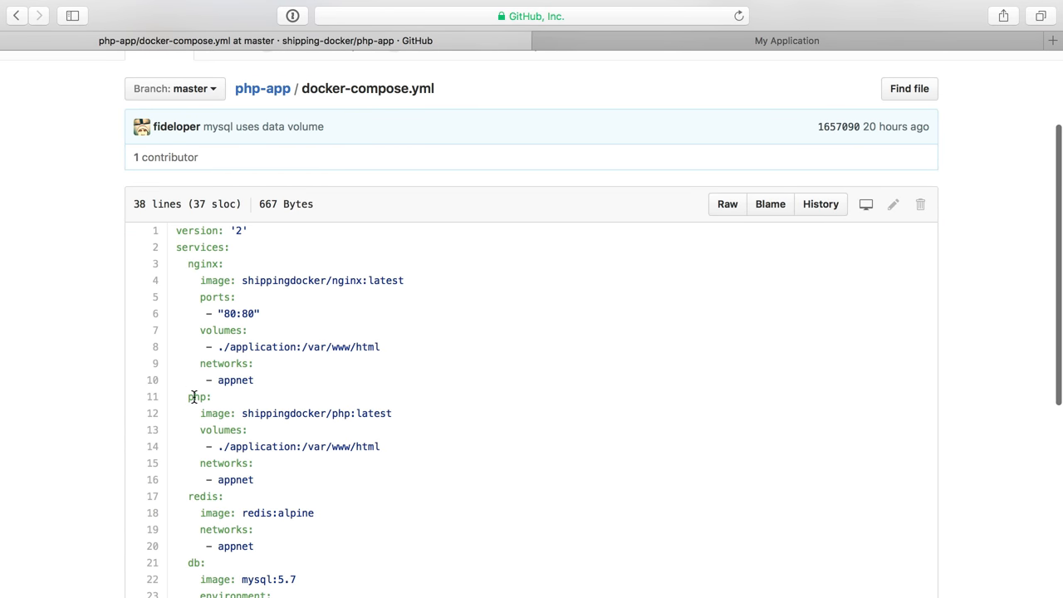
scroll("down", 3)
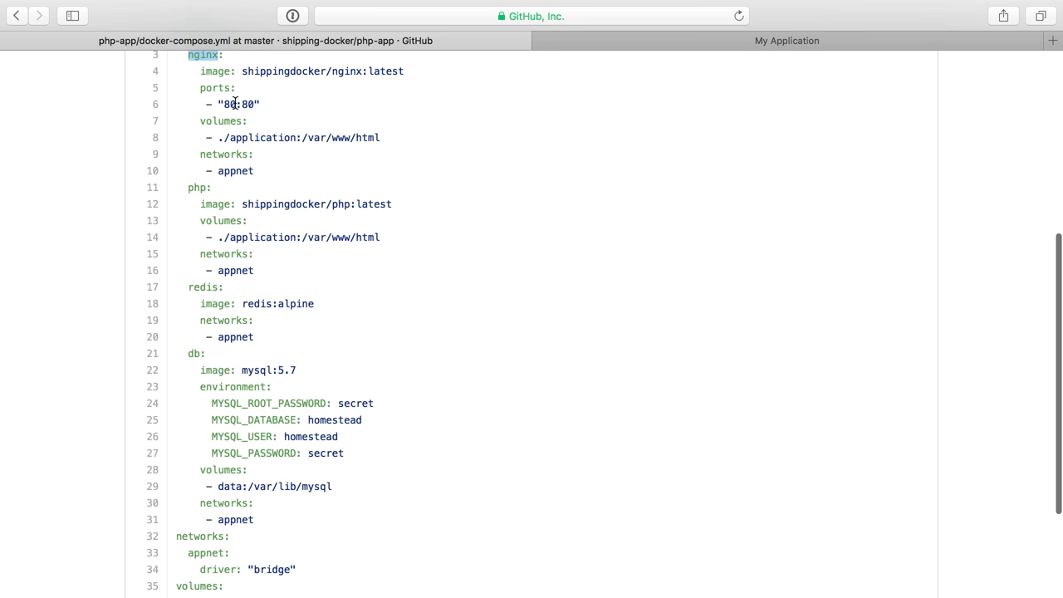
mouse_move(195, 188)
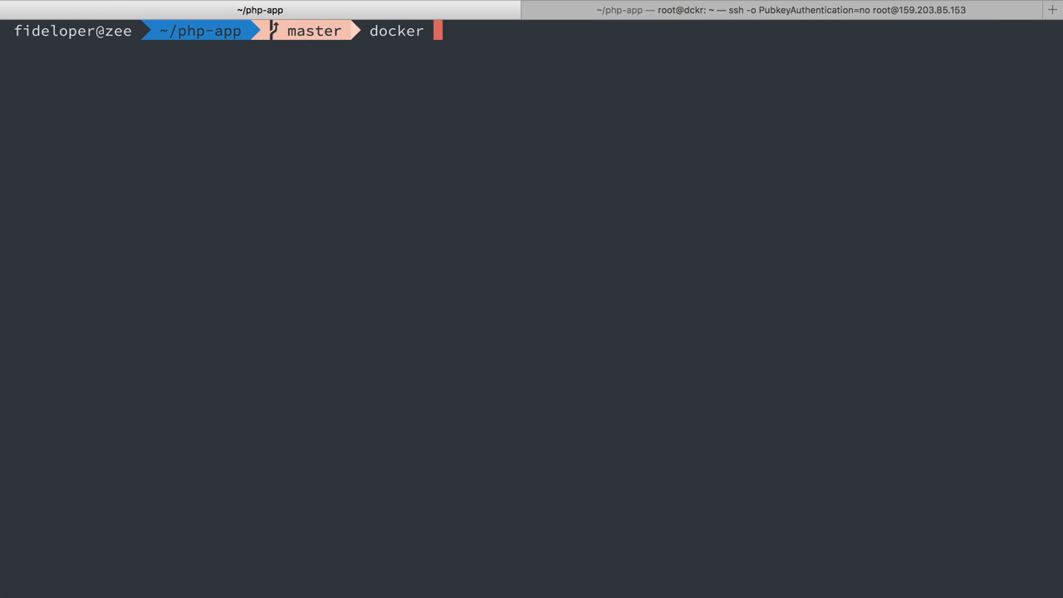
List Docker networks again and start typing docker network inspect
key("Return")
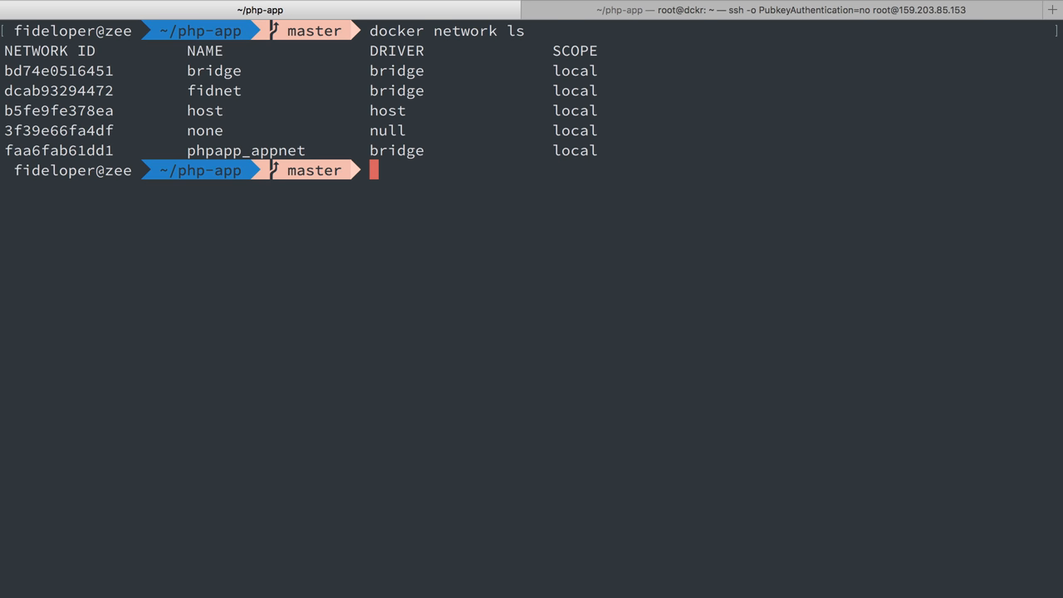
type("docker network")
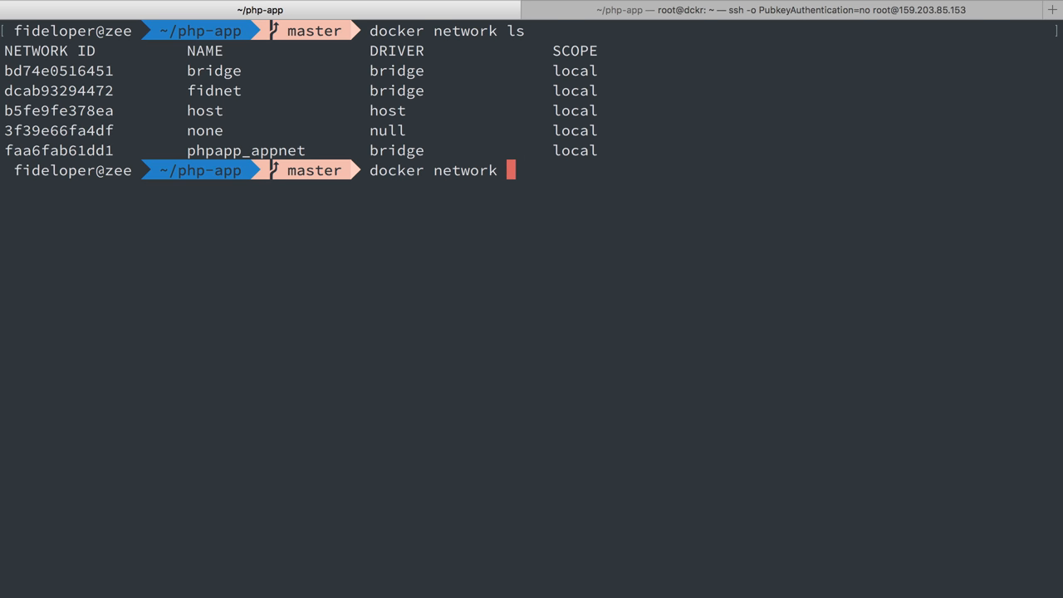
type("inspect")
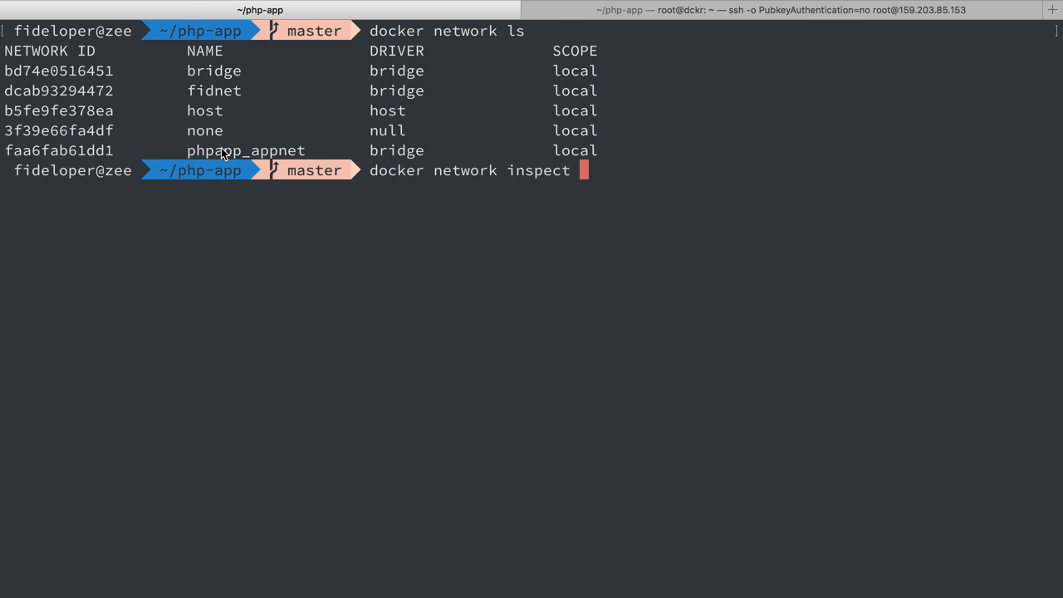
Clear the screen and show the docker network create -h help
key("ctrl+l")
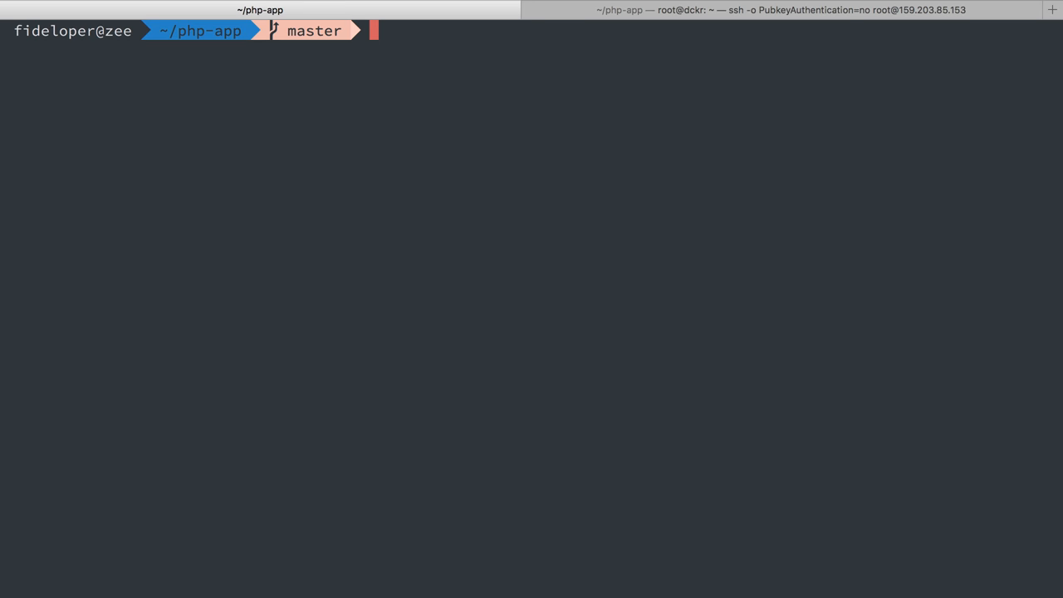
type("docker network")
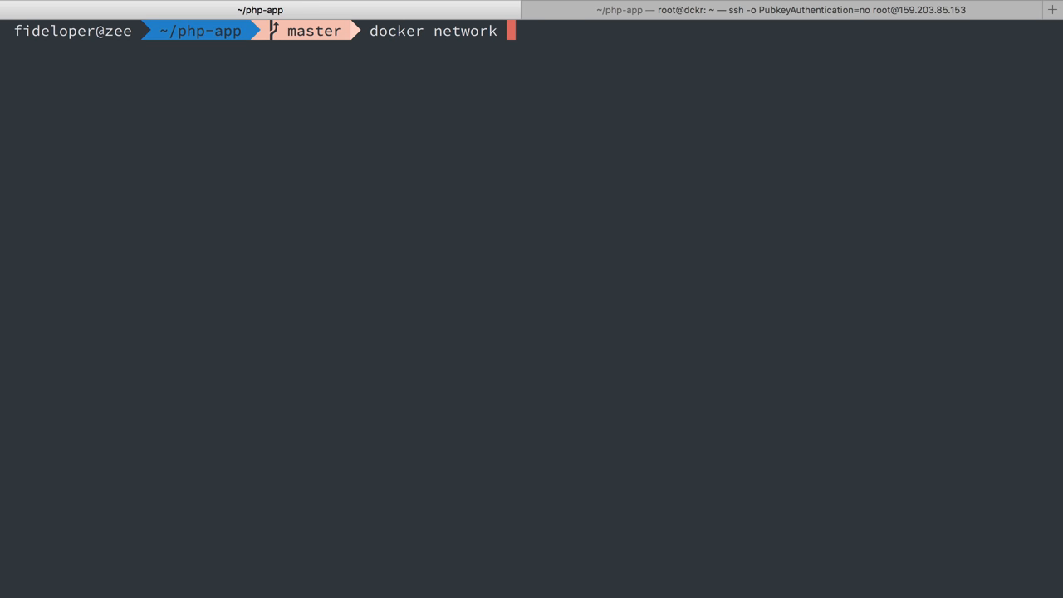
type("create -h")
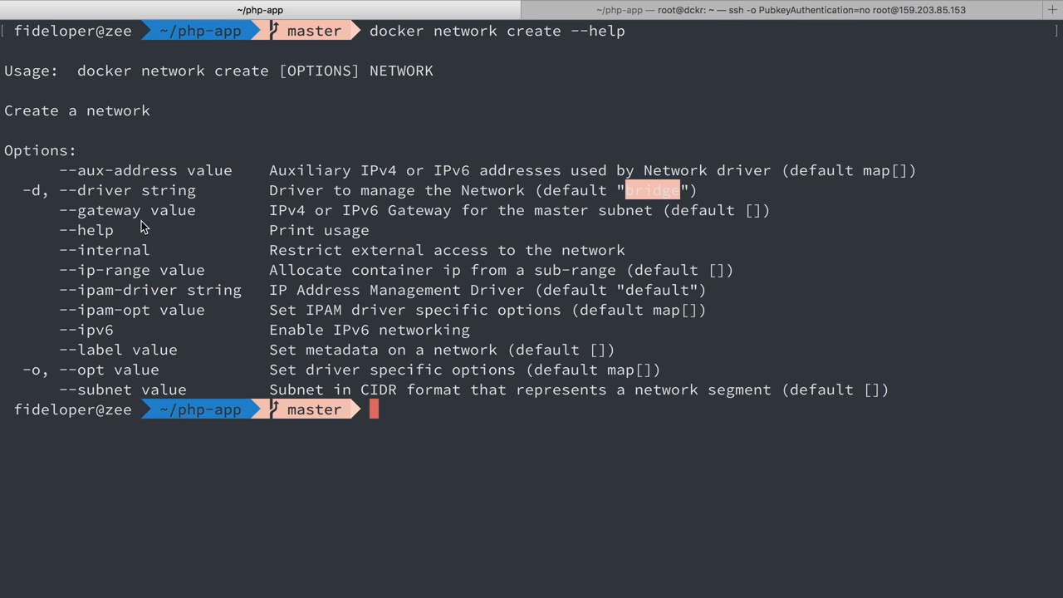
mouse_move(166, 343)
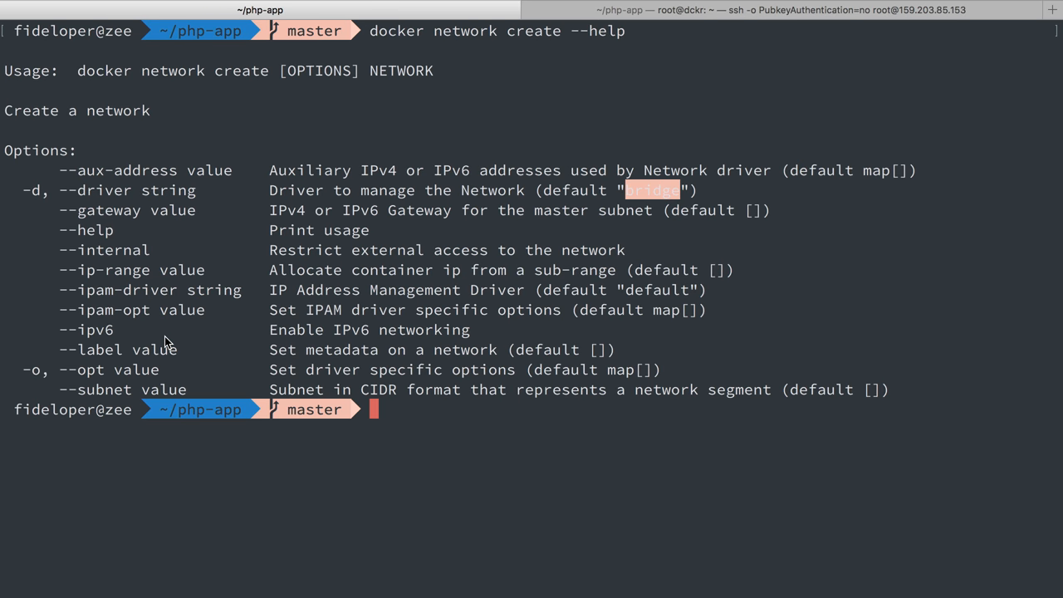